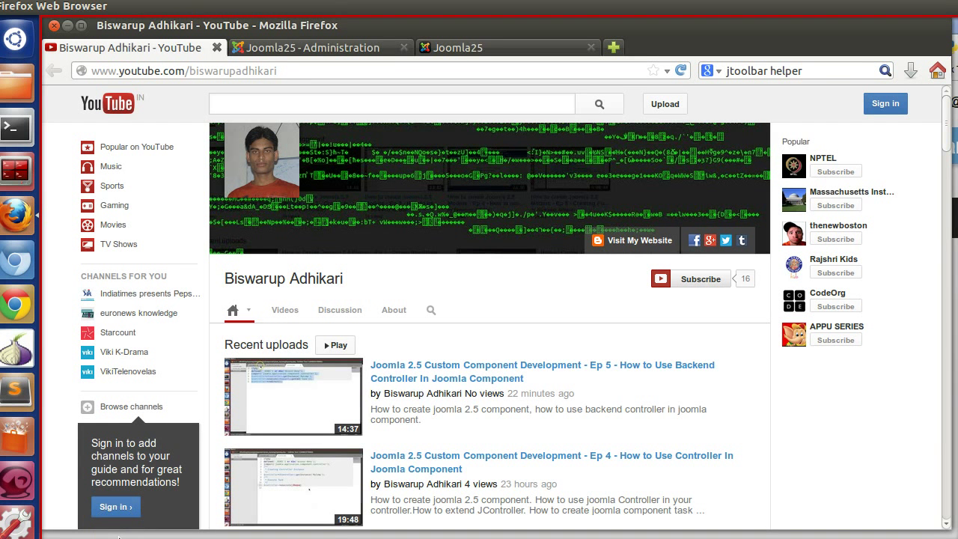
mouse_move(212, 478)
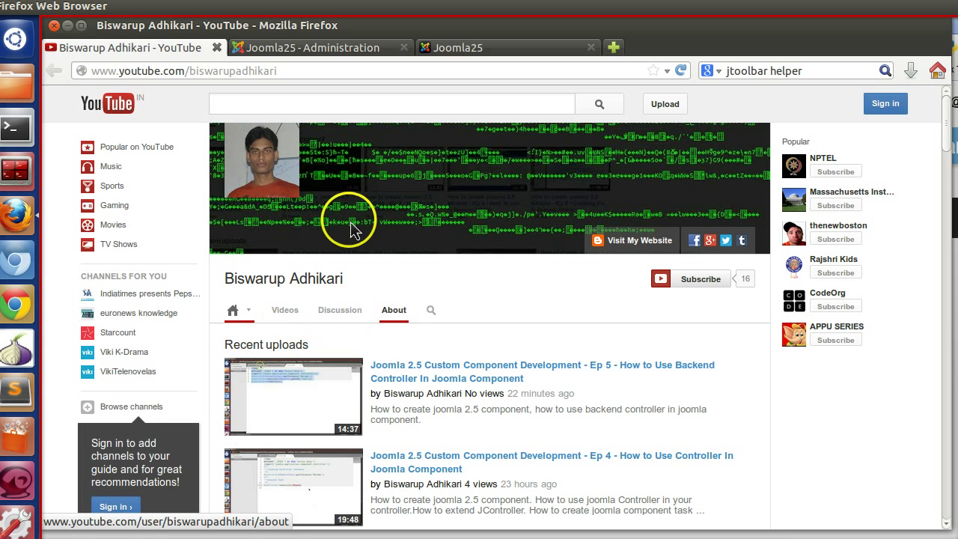
Switch from the YouTube channel tab to the Joomla25 Administration tab
click(307, 46)
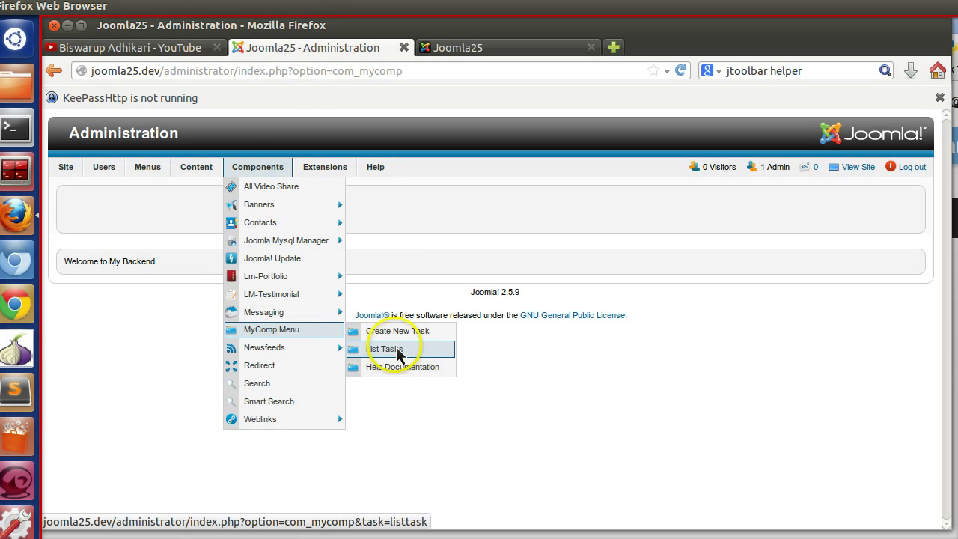
mouse_move(401, 331)
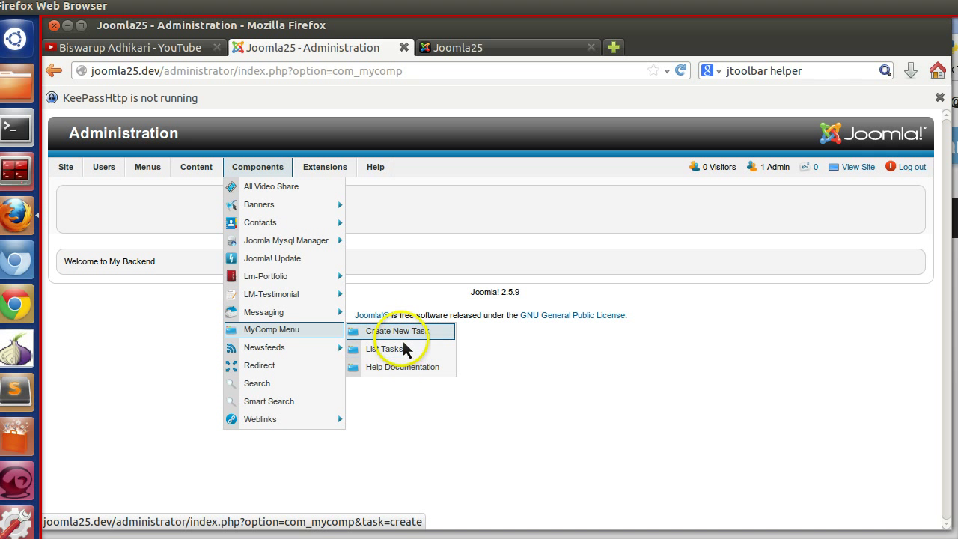
mouse_move(401, 347)
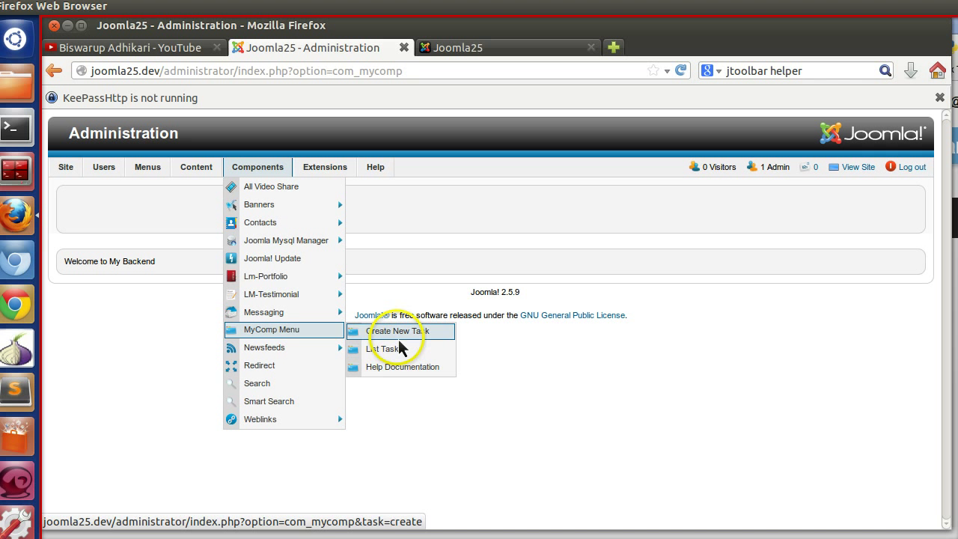
Browse MyComp's untitled task pages, then the Mysql Manager Databases page with its title
click(403, 366)
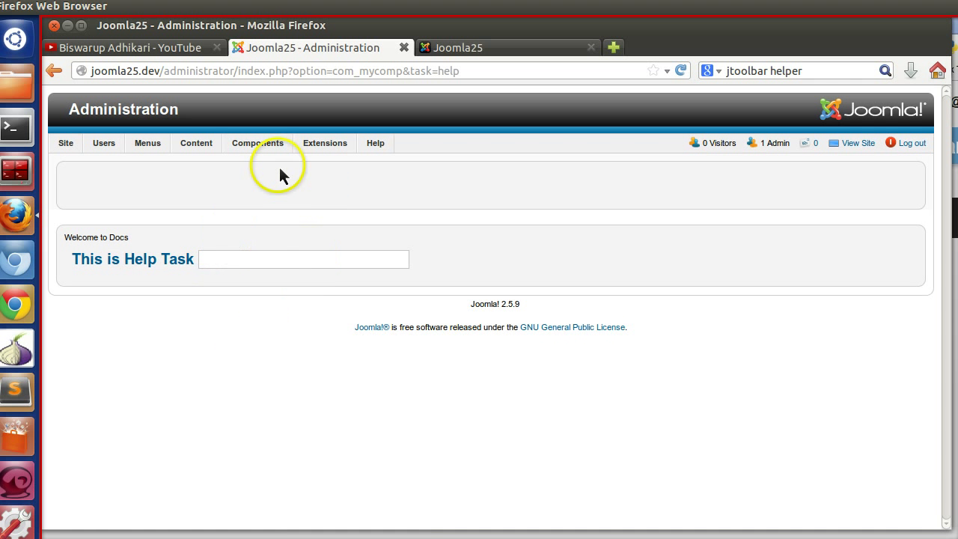
click(401, 307)
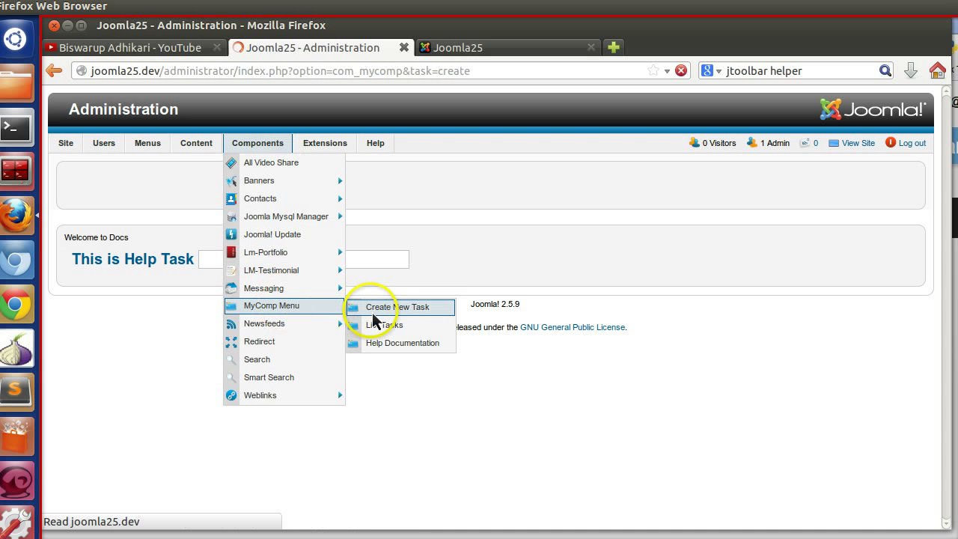
click(398, 307)
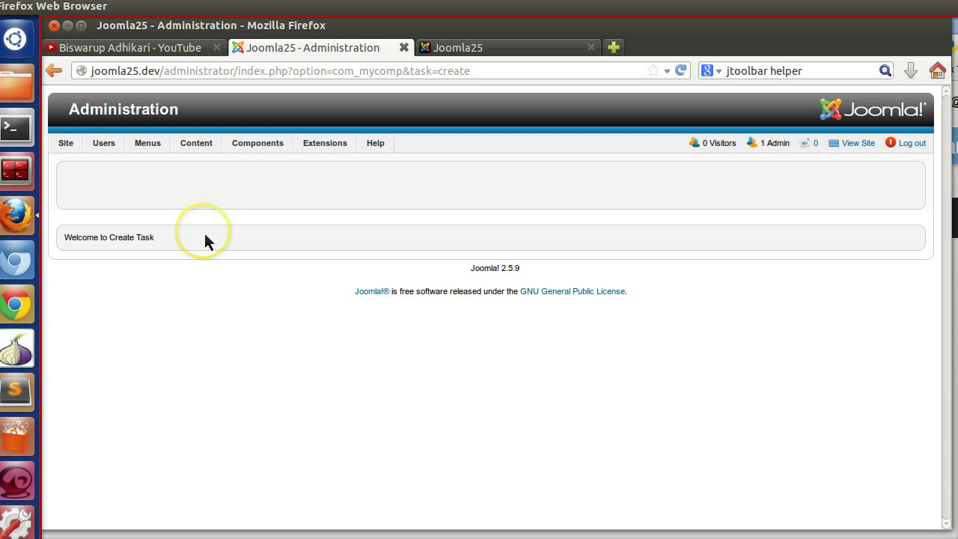
click(258, 144)
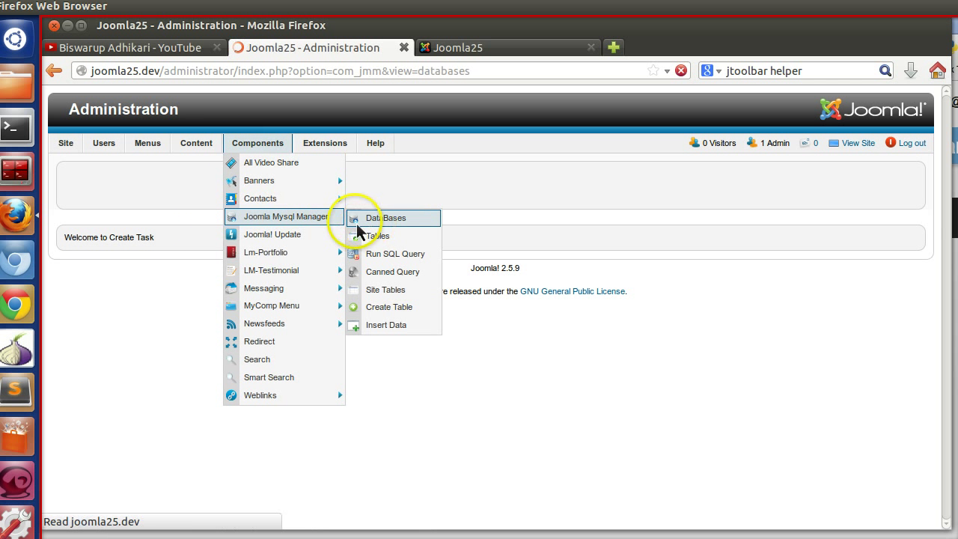
click(386, 218)
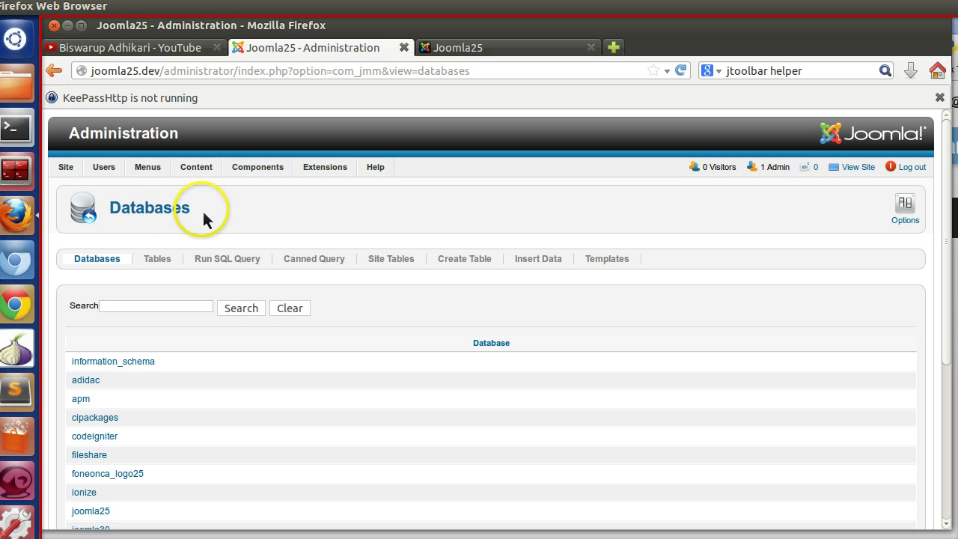
double_click(149, 207)
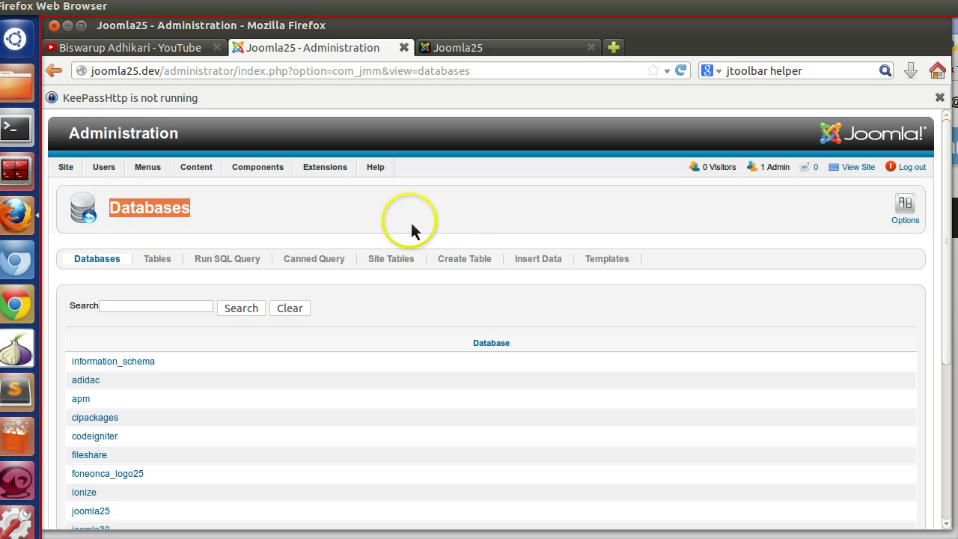
mouse_move(108, 217)
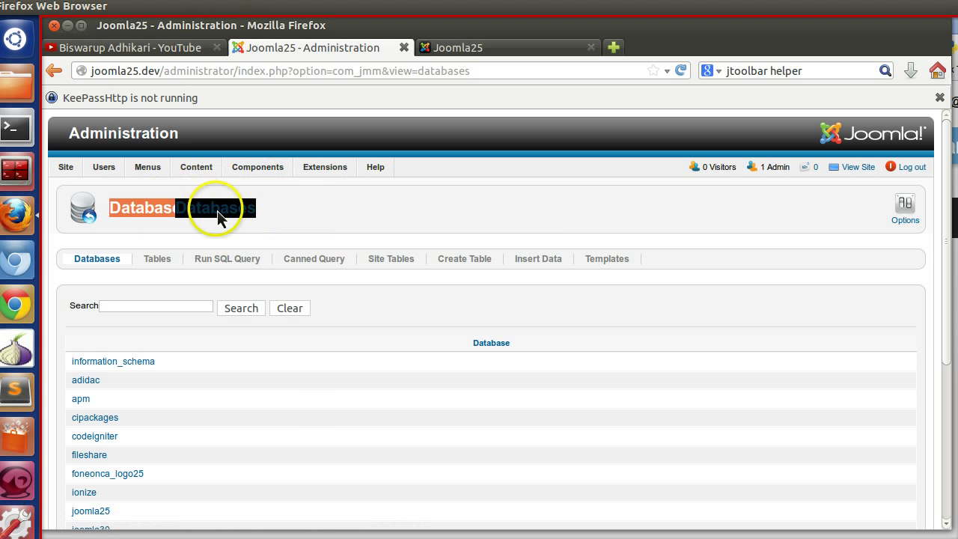
Return to MyComp's backend welcome page and then its Create Task page
click(257, 168)
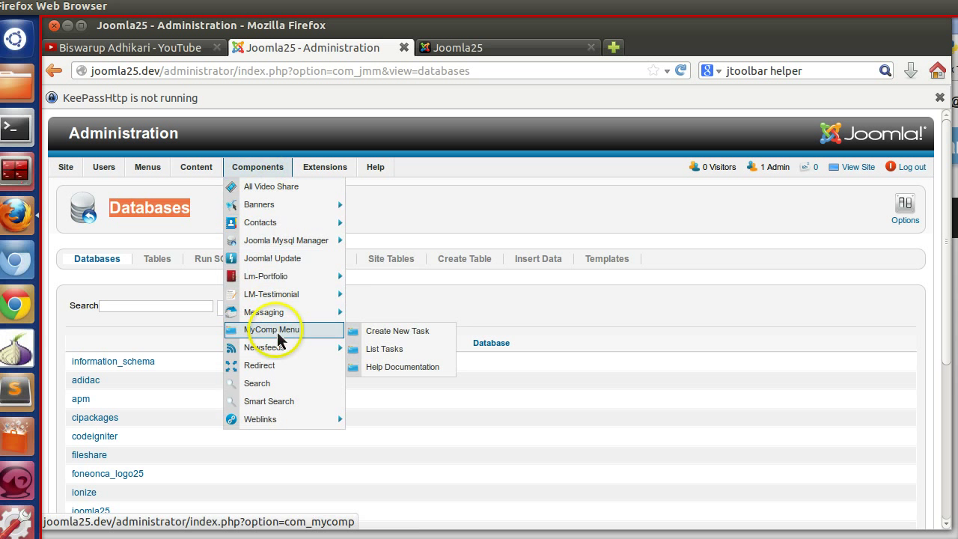
click(272, 330)
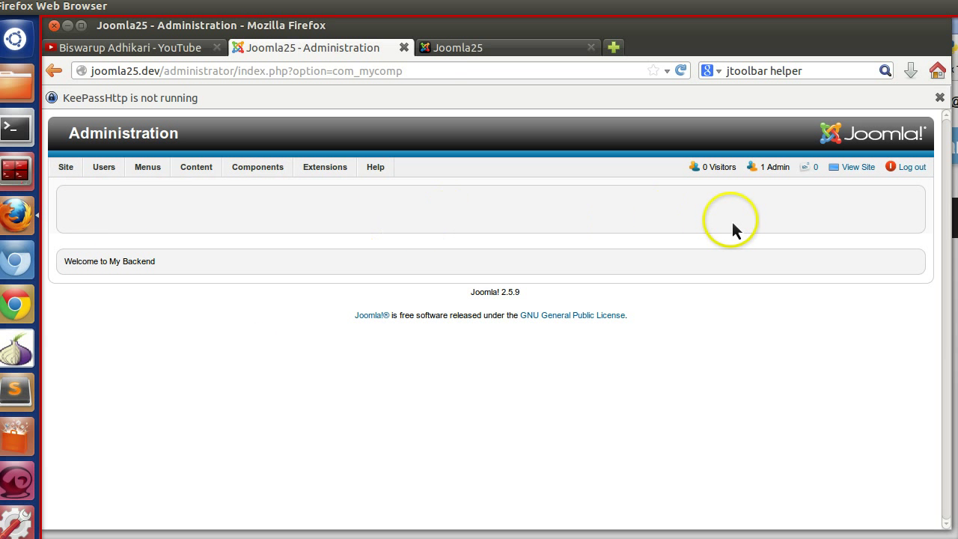
mouse_move(142, 221)
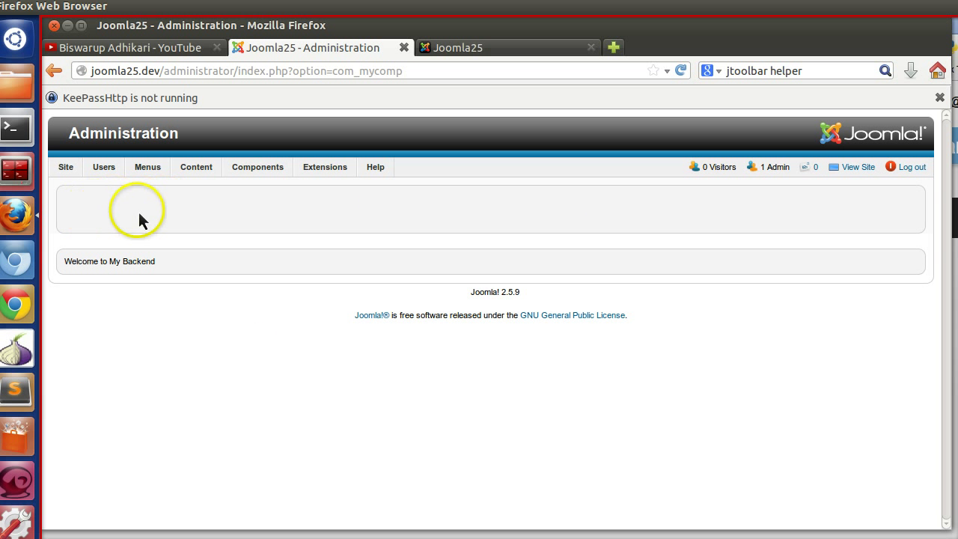
click(257, 168)
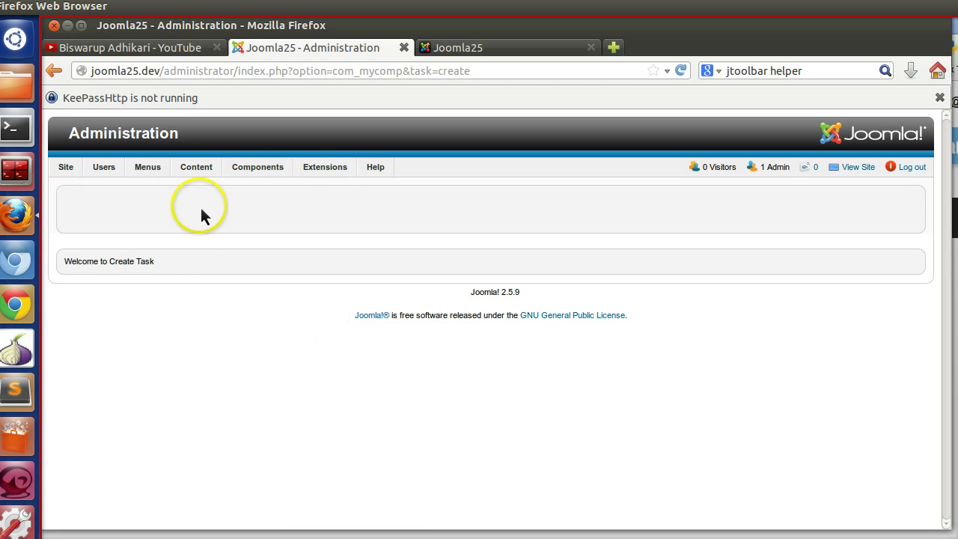
mouse_move(258, 213)
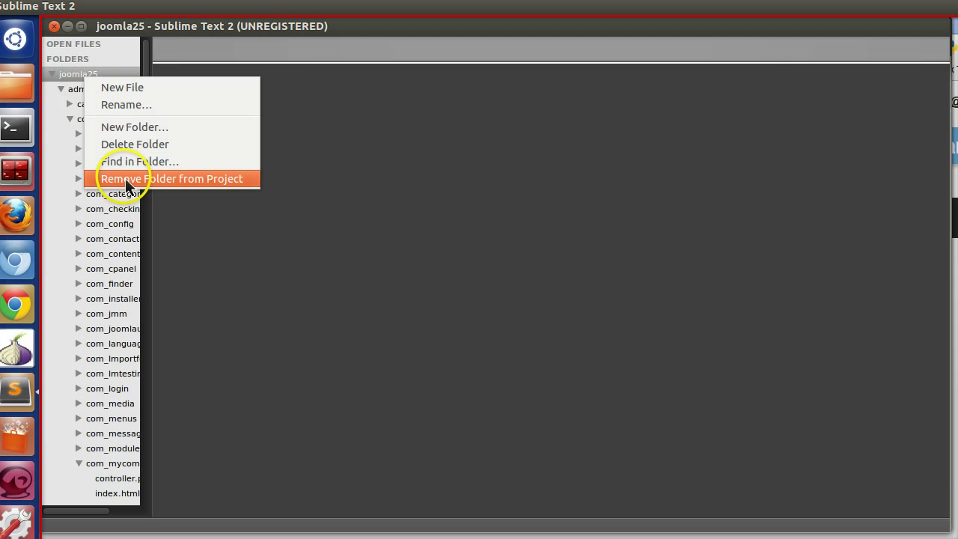
Remove the site folder from the project and browse to the Desktop mycomp folder
click(172, 178)
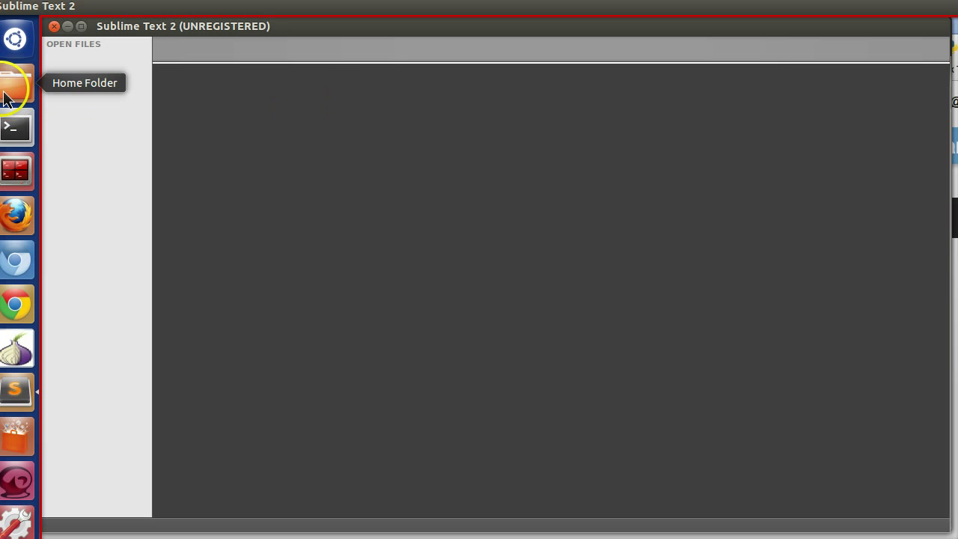
click(16, 81)
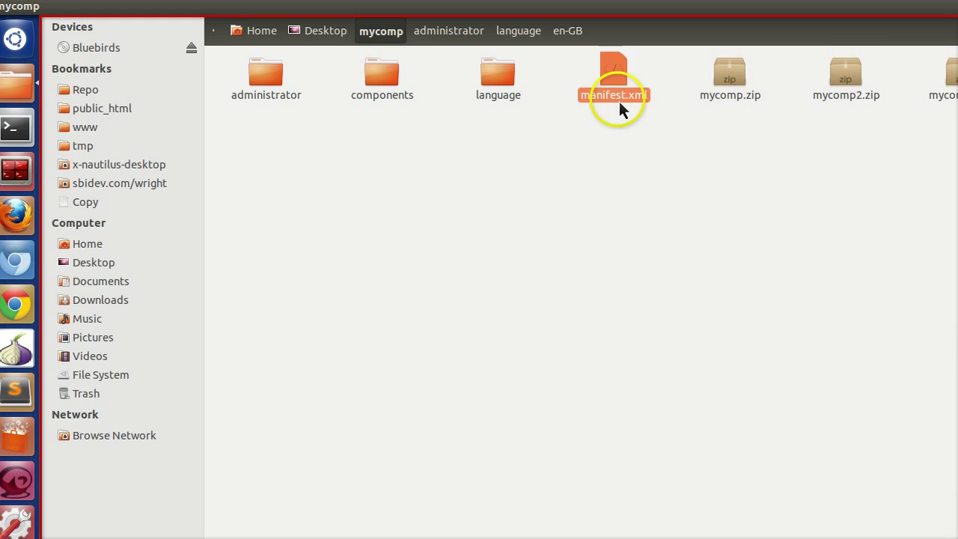
Review manifest.xml's submenu entries for the create and help tasks
double_click(613, 75)
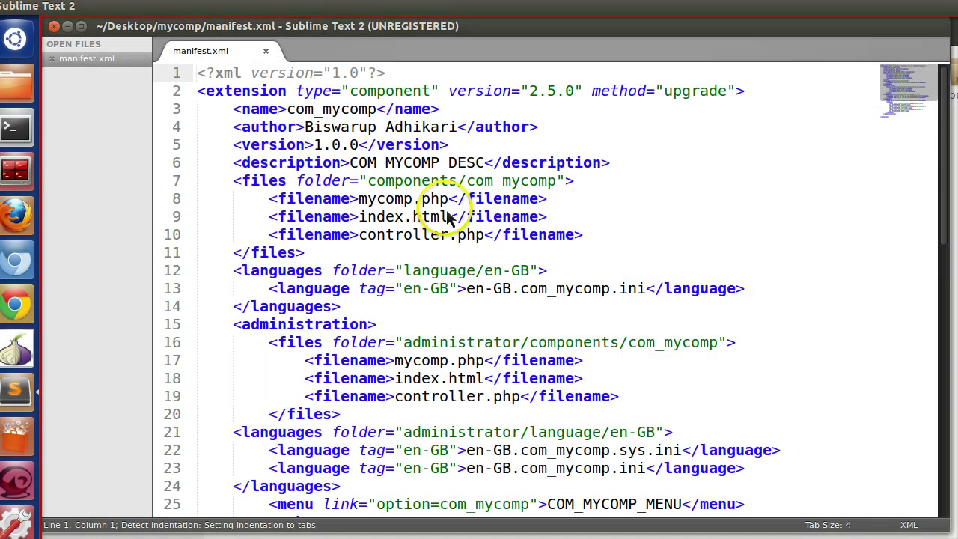
scroll(down, 3)
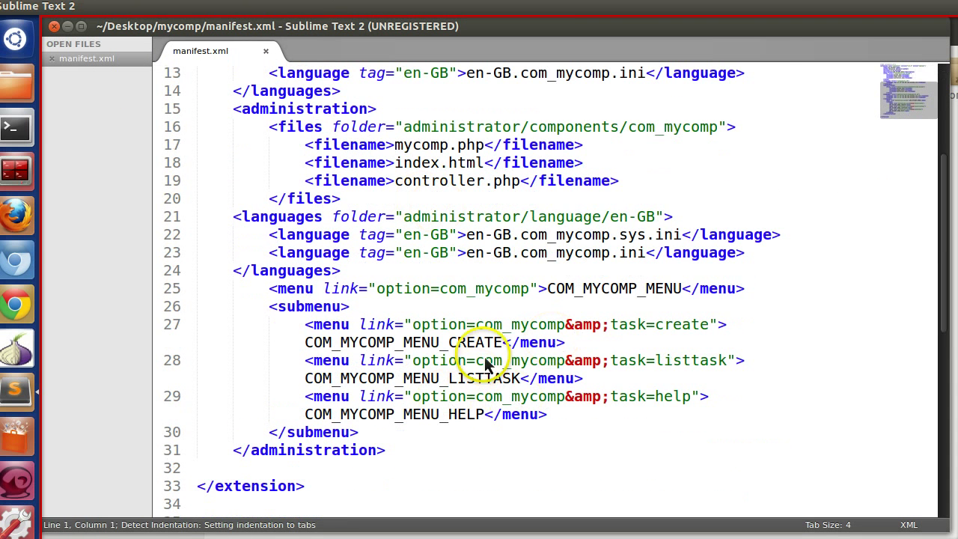
double_click(613, 287)
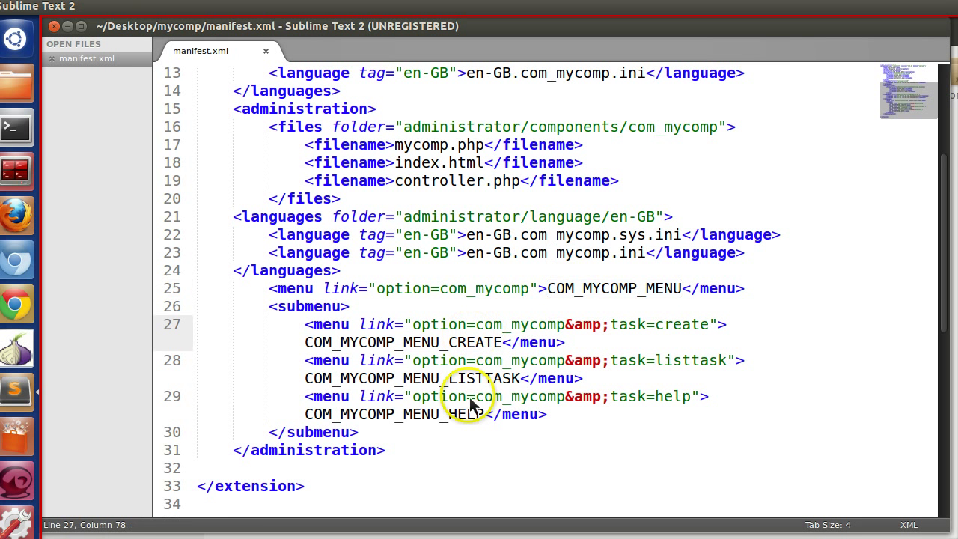
click(524, 377)
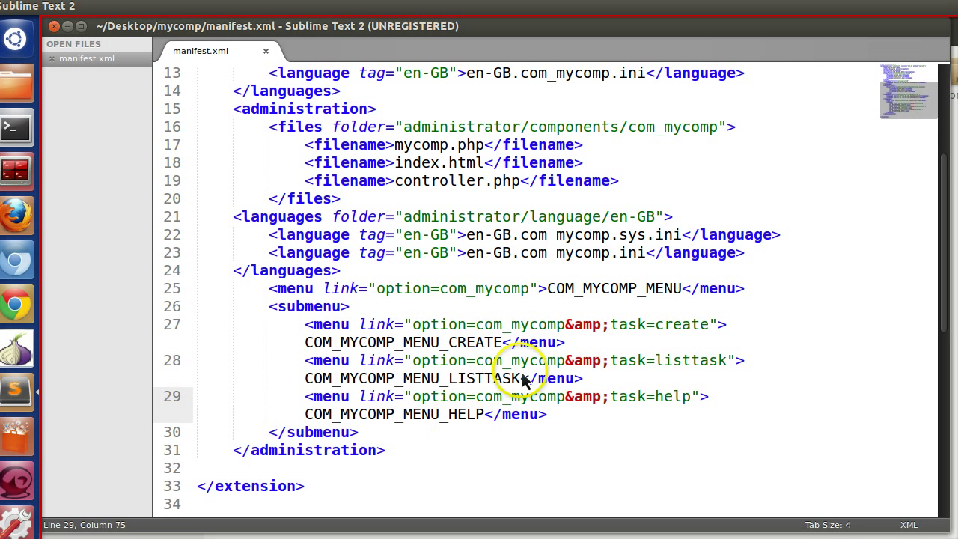
mouse_move(461, 371)
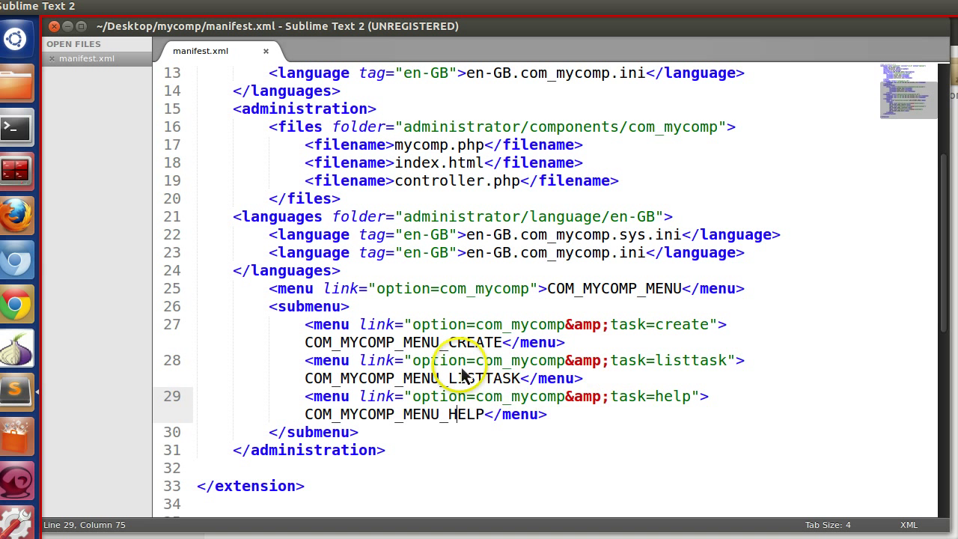
mouse_move(147, 288)
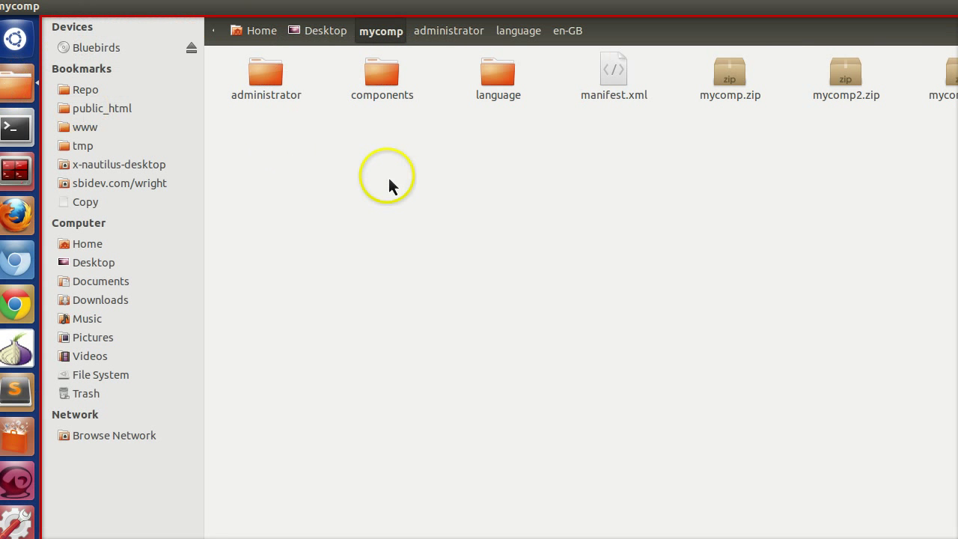
Open controller.php from administrator/components/com_mycomp and place the cursor in display()
double_click(382, 75)
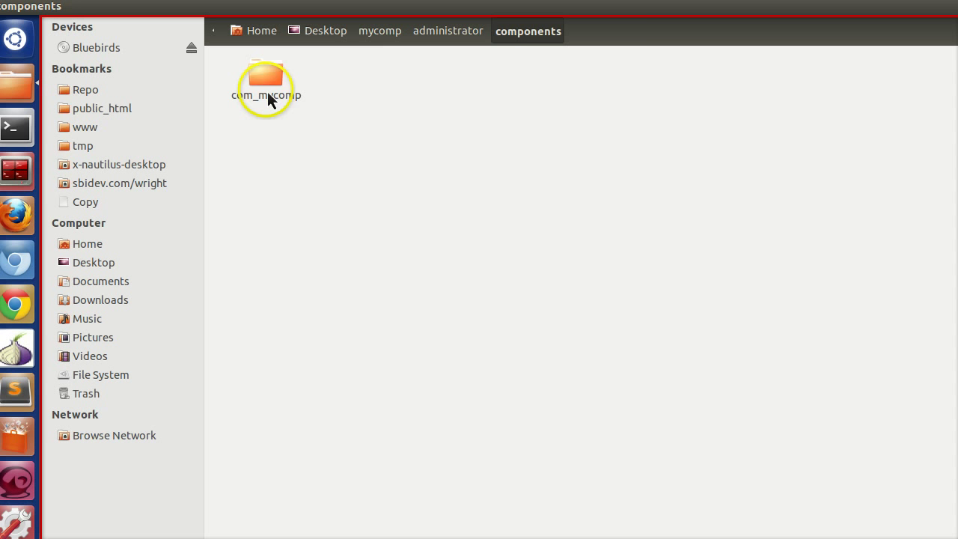
right_click(257, 78)
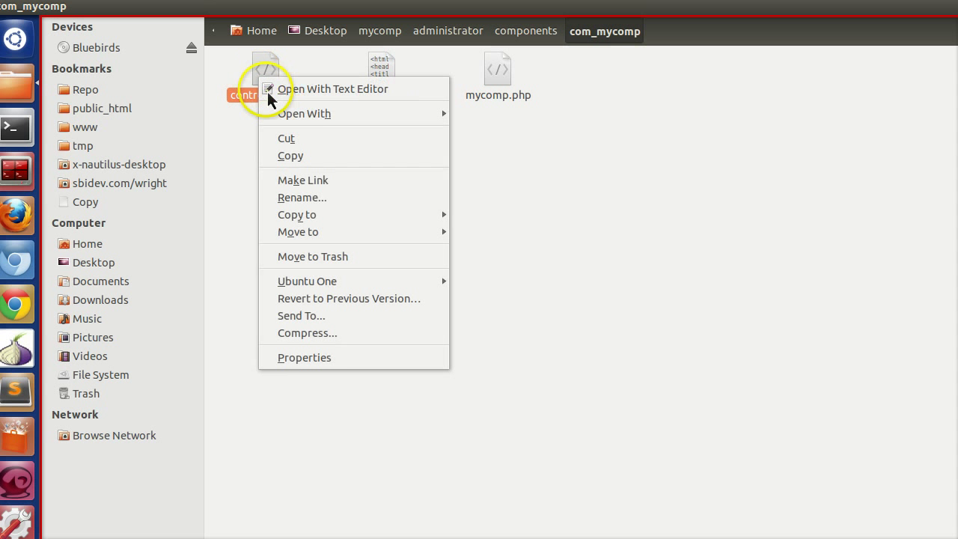
click(335, 88)
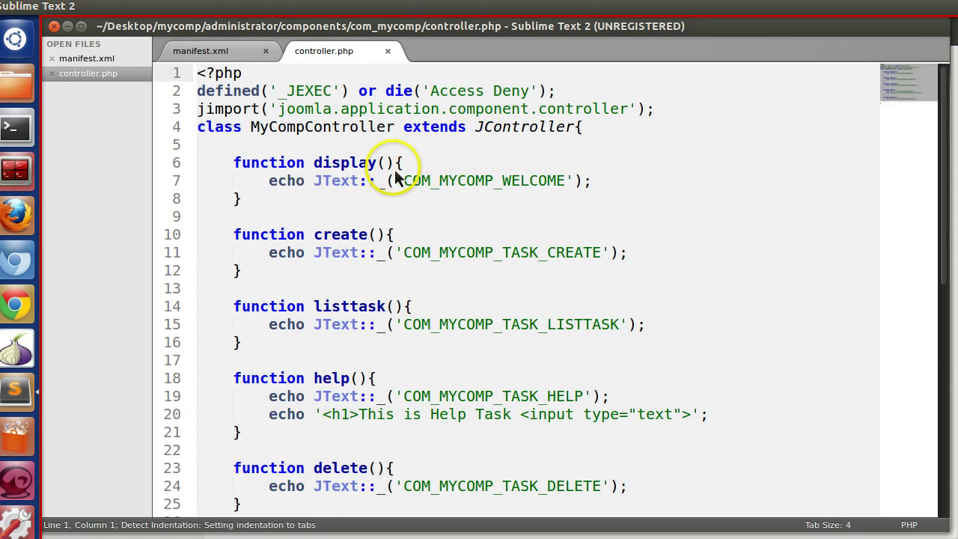
Add JToolBarHelper::Title('My Component') inside the display function
key(Return)
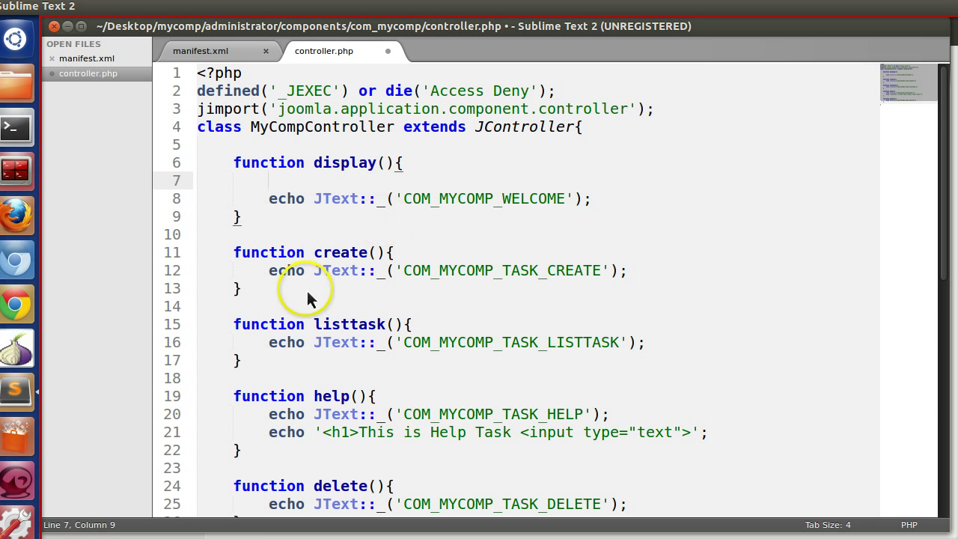
mouse_move(311, 300)
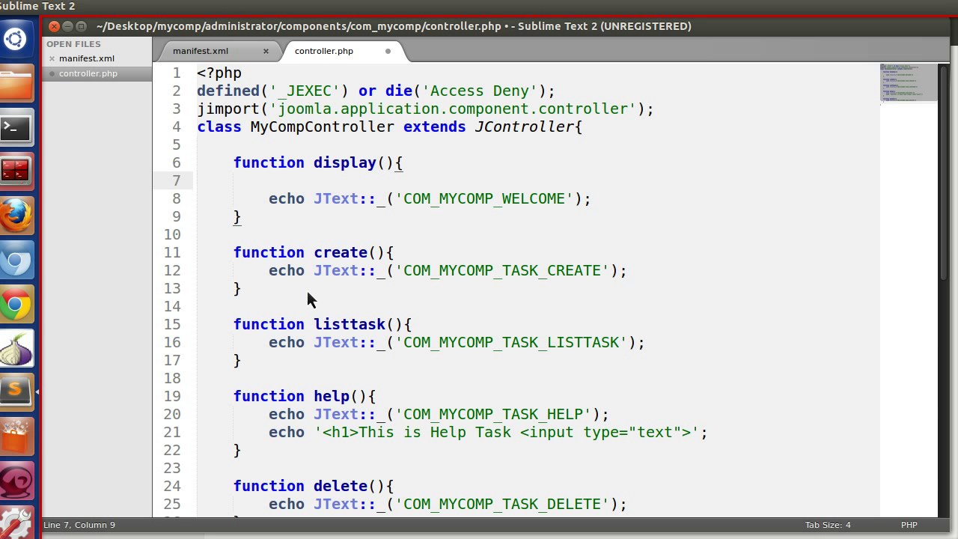
click(269, 180)
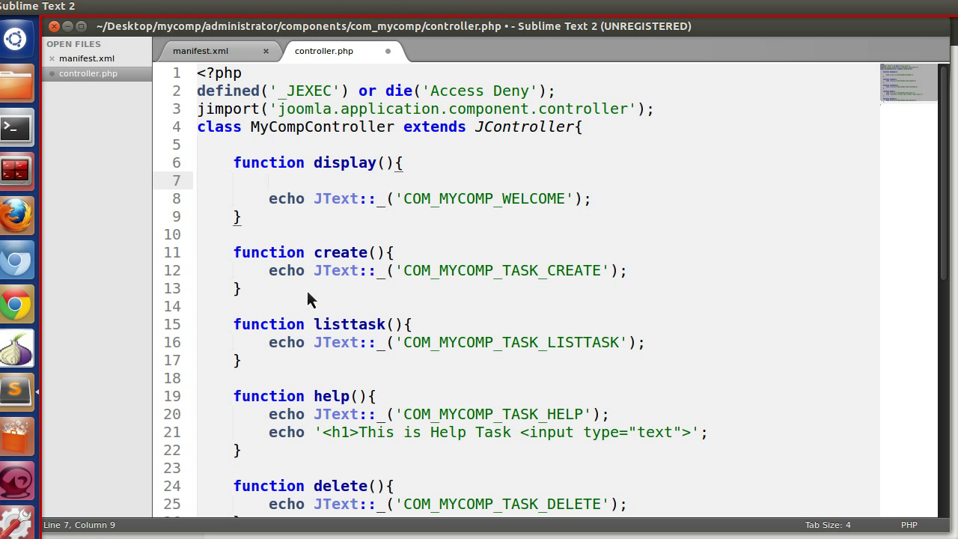
text(JToolBarHel)
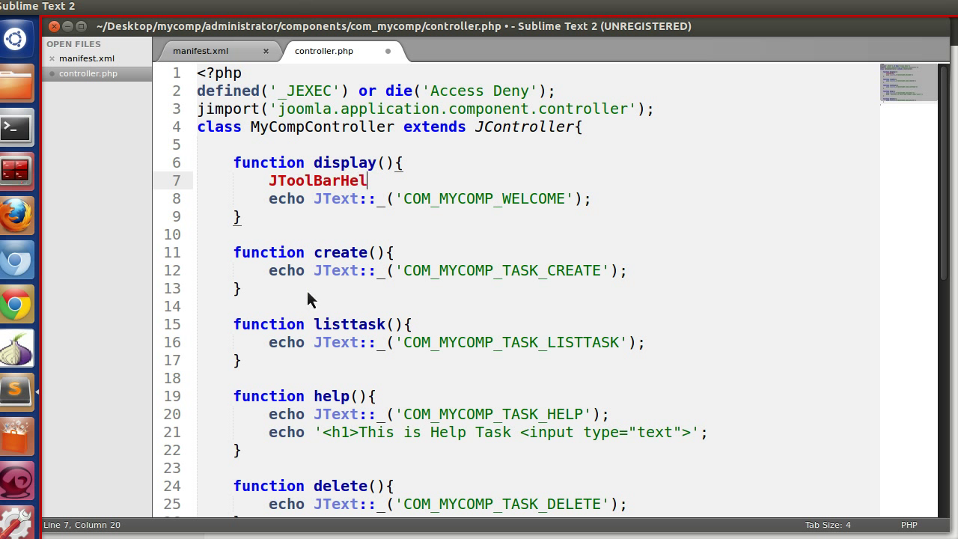
text(per::)
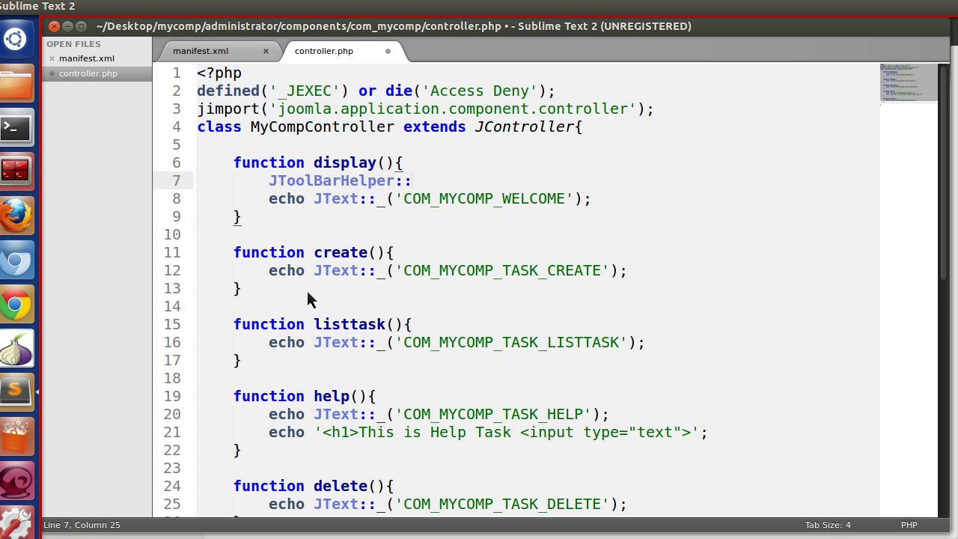
text(Title(')
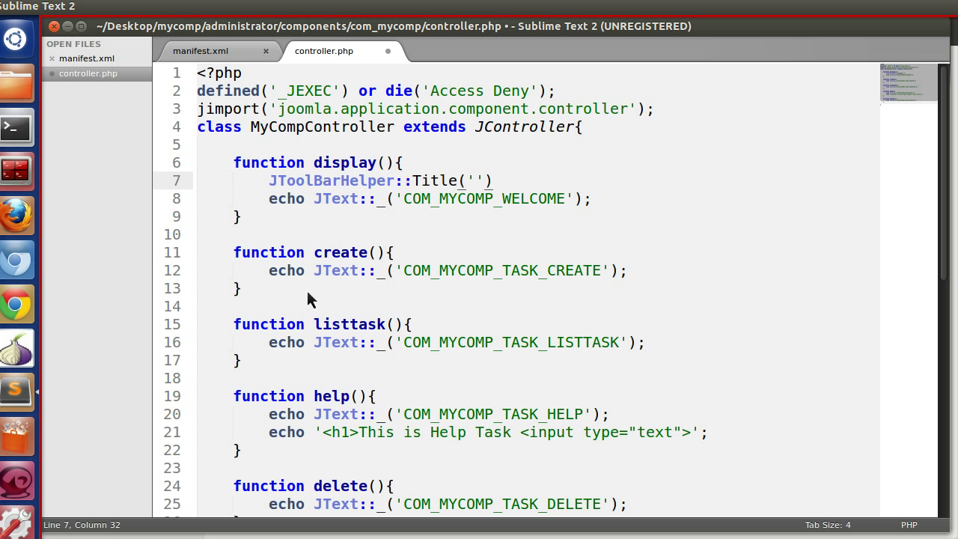
click(475, 179)
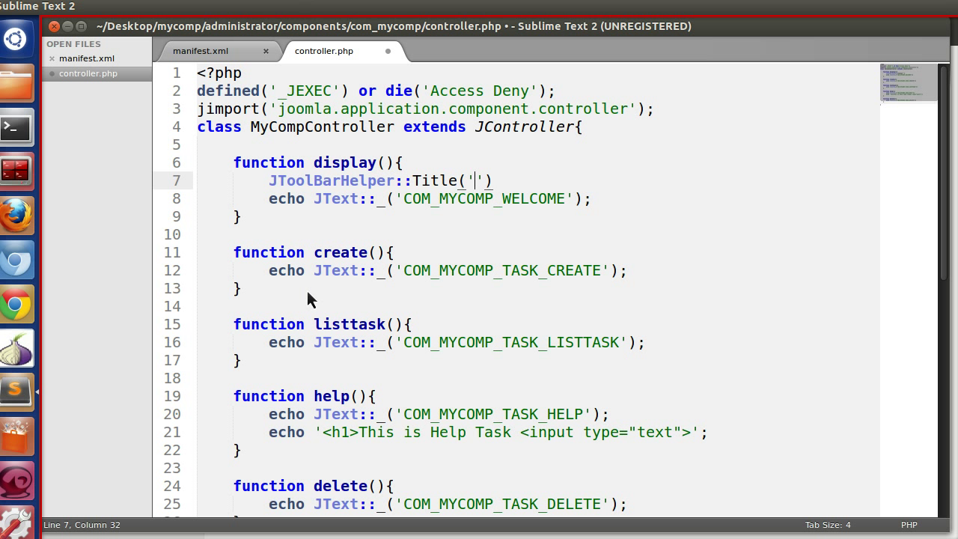
text(My)
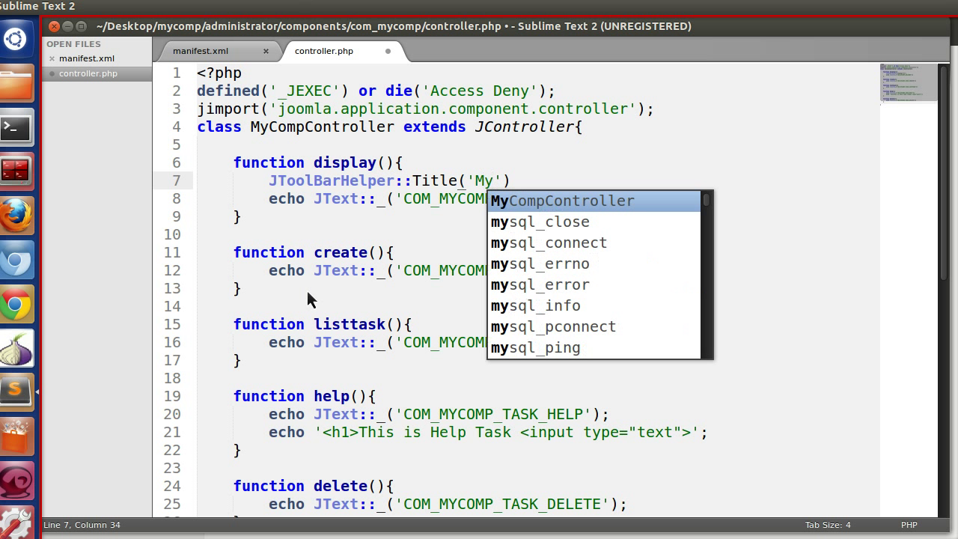
text(Component)
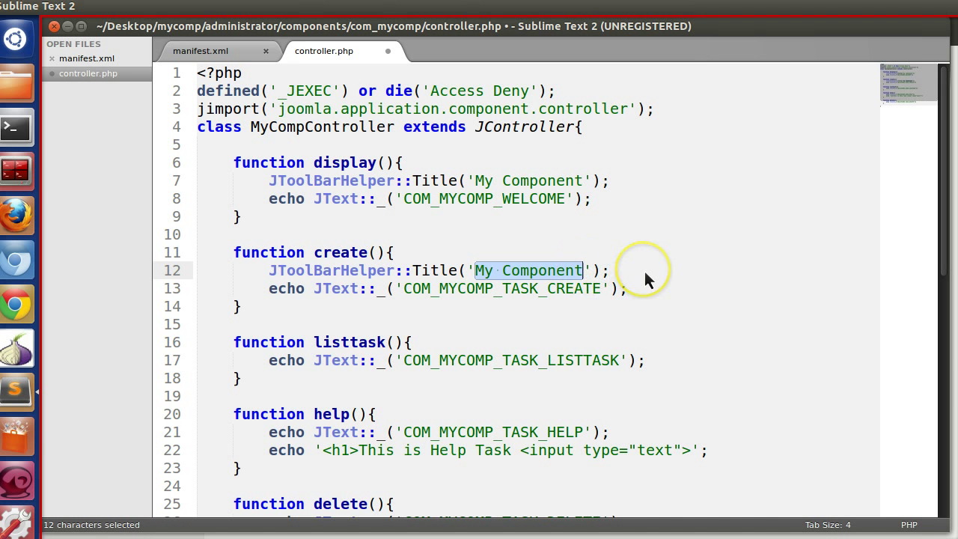
Title create 'Create New Task', listtask 'List All Tasks', help 'Help Documentation', and save controller.php
text(Create)
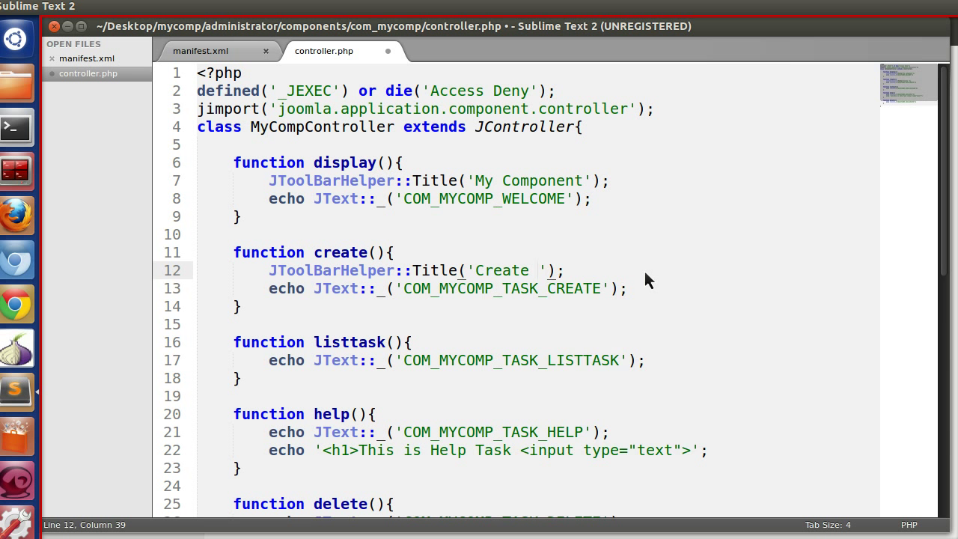
text(Task)
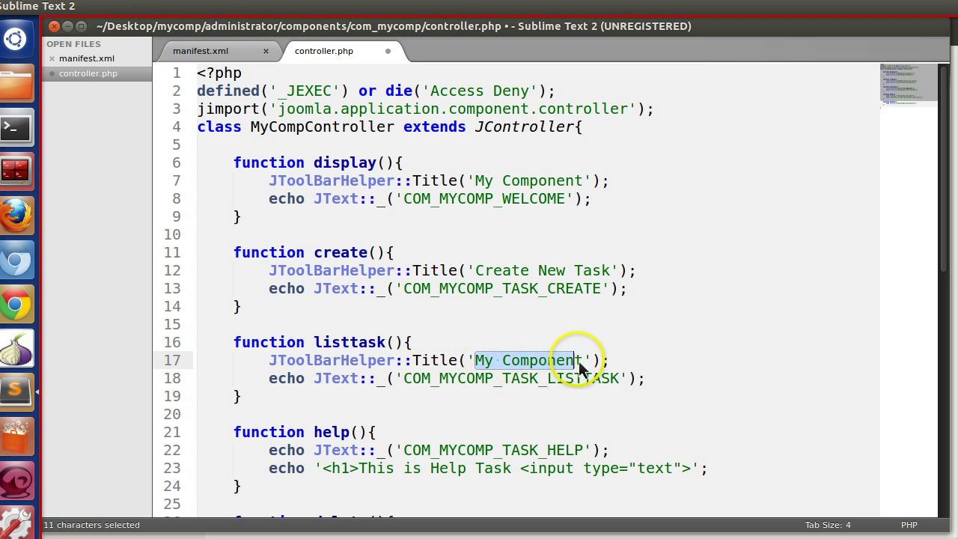
text(List)
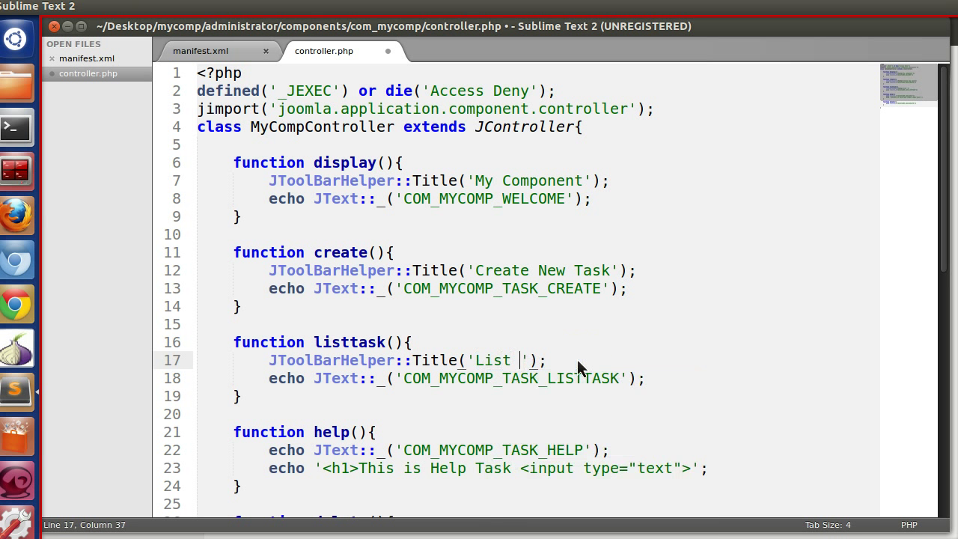
text(All Tasks)
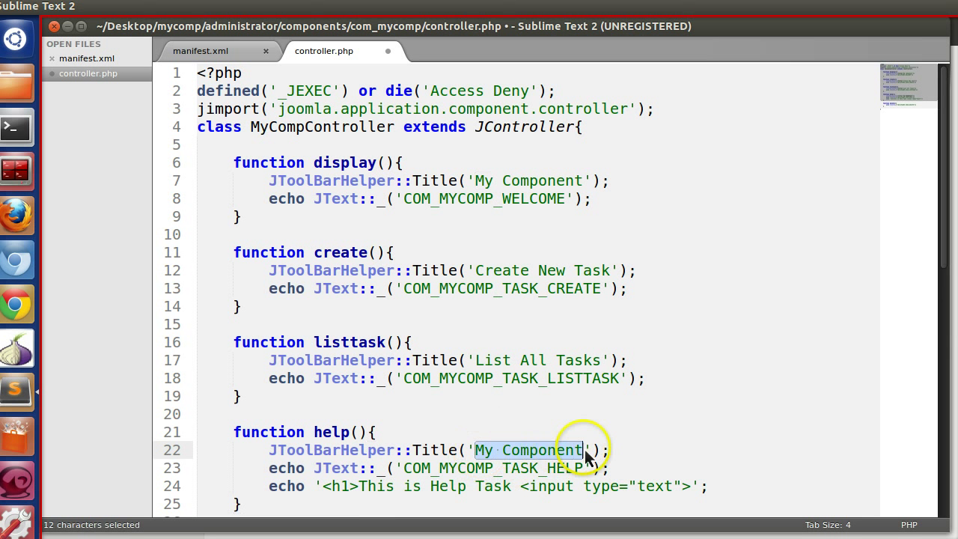
text(Help D)
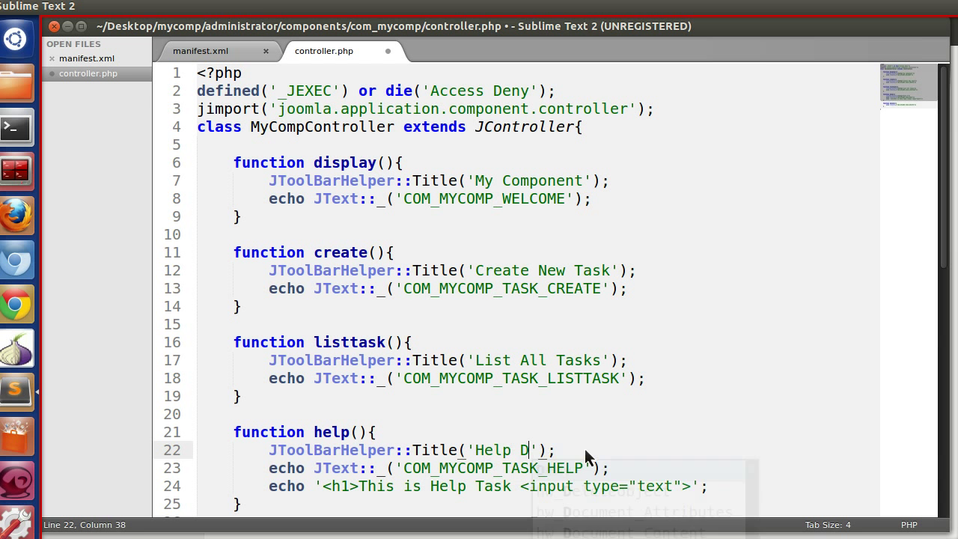
text(ocumentatio)
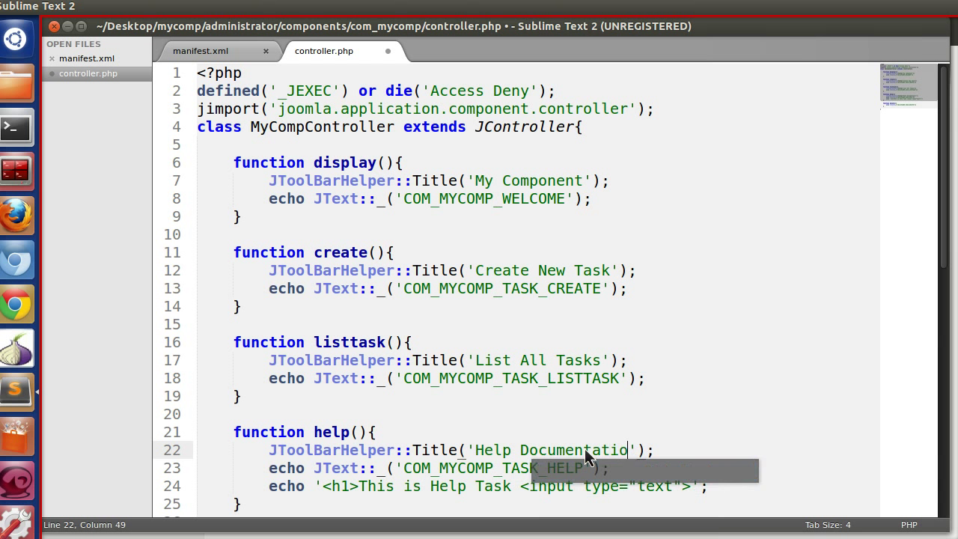
key(ctrl+s)
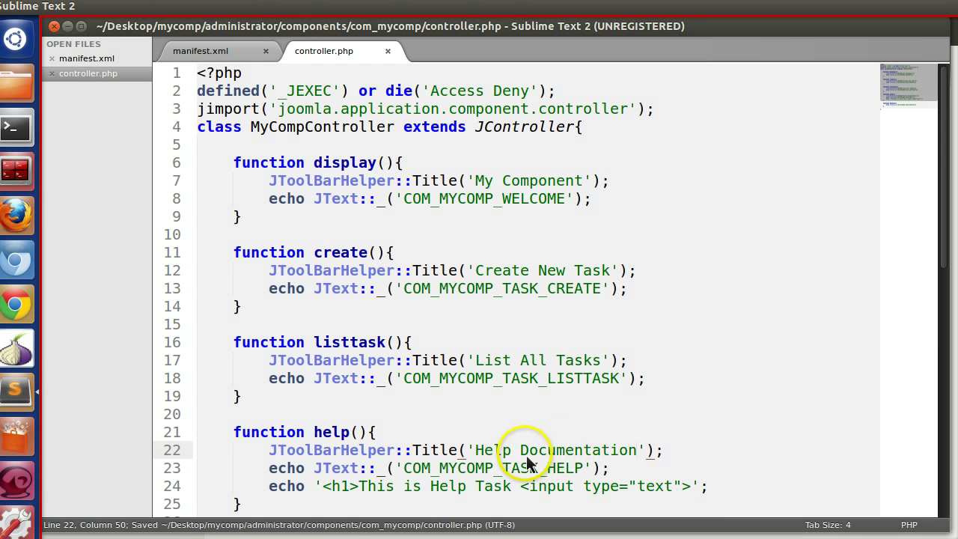
scroll(down, 3)
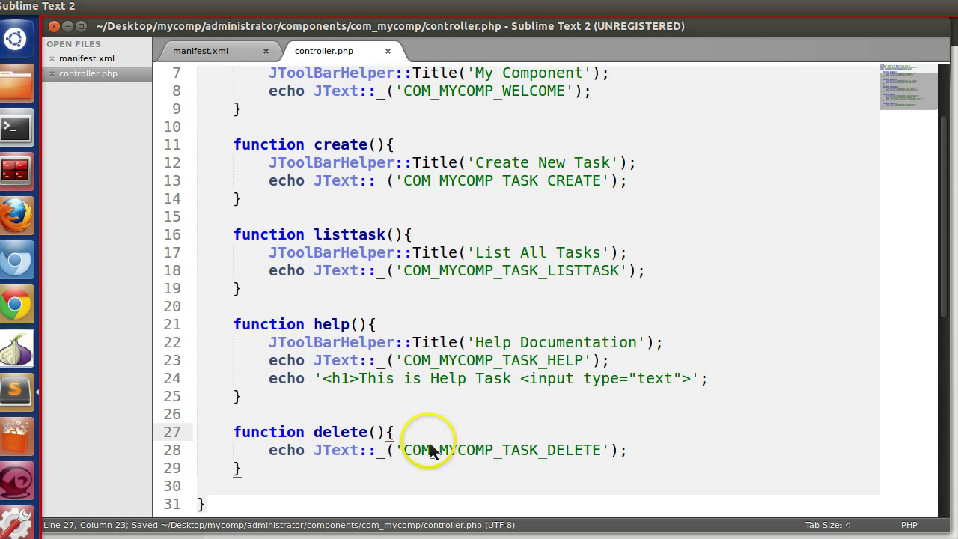
mouse_move(507, 320)
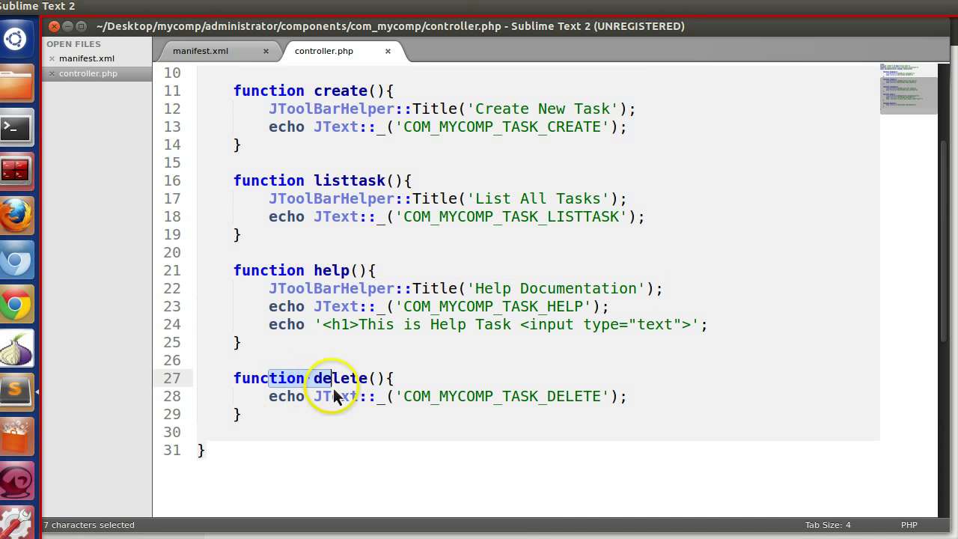
mouse_move(263, 305)
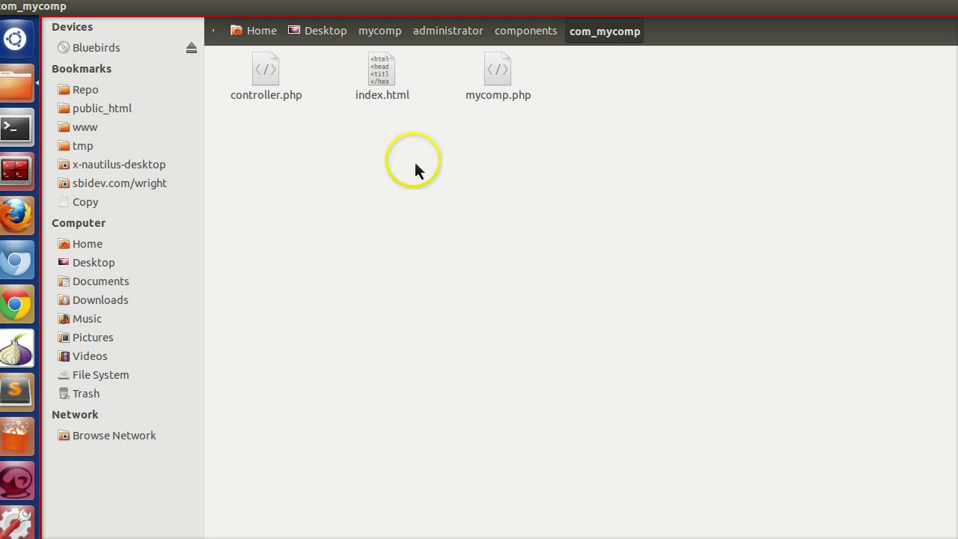
Compress administrator, components, language and manifest.xml into a new mycomp archive
click(380, 30)
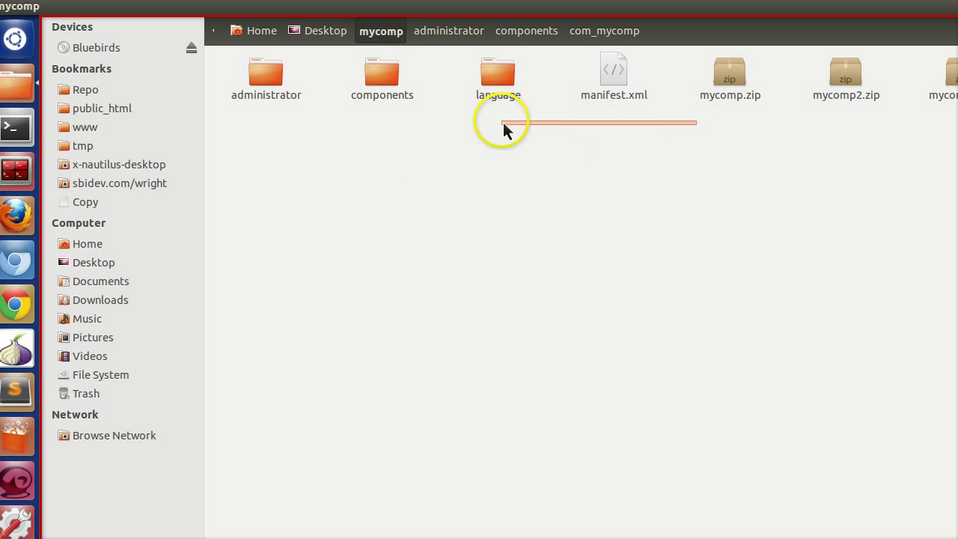
right_click(267, 72)
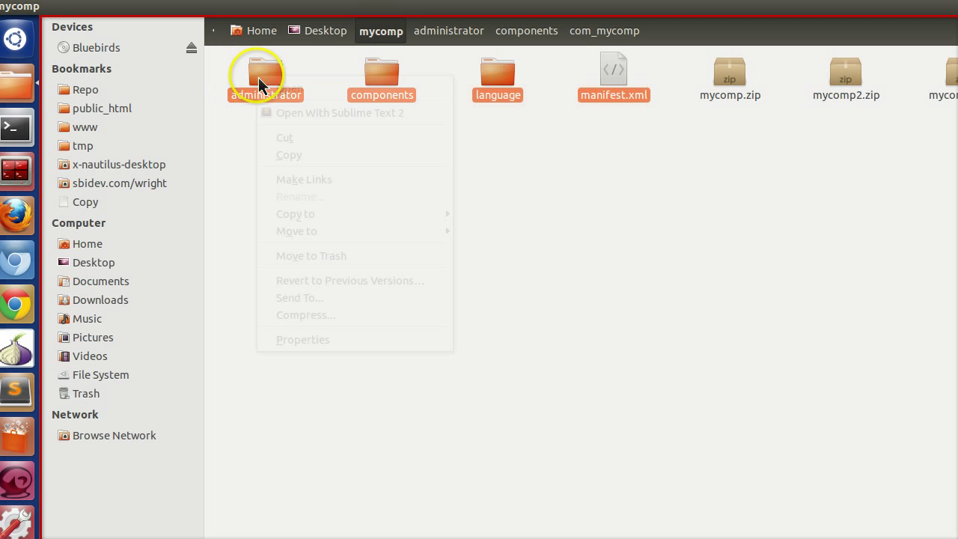
click(305, 314)
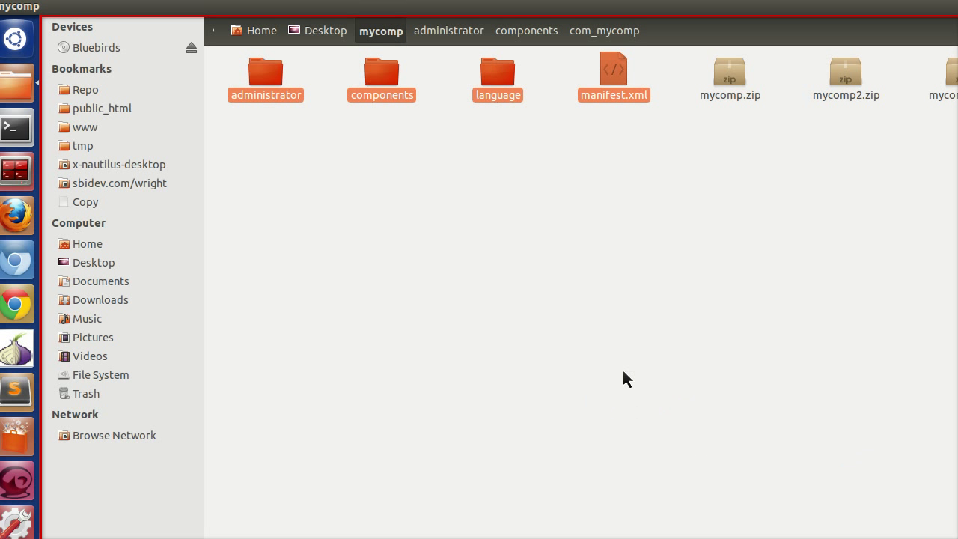
mouse_move(17, 215)
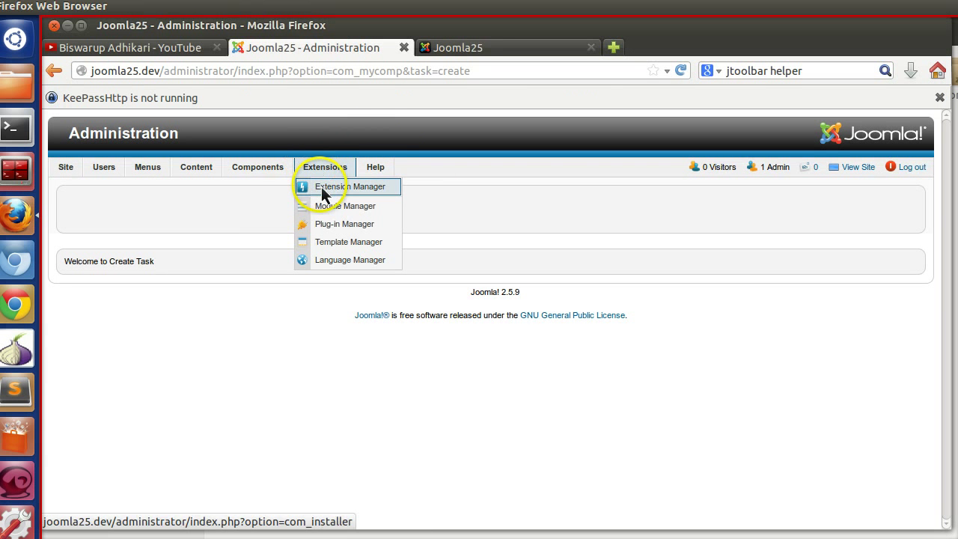
Install the mycomp4.zip package through the Extension Manager and check the Components menu
click(349, 186)
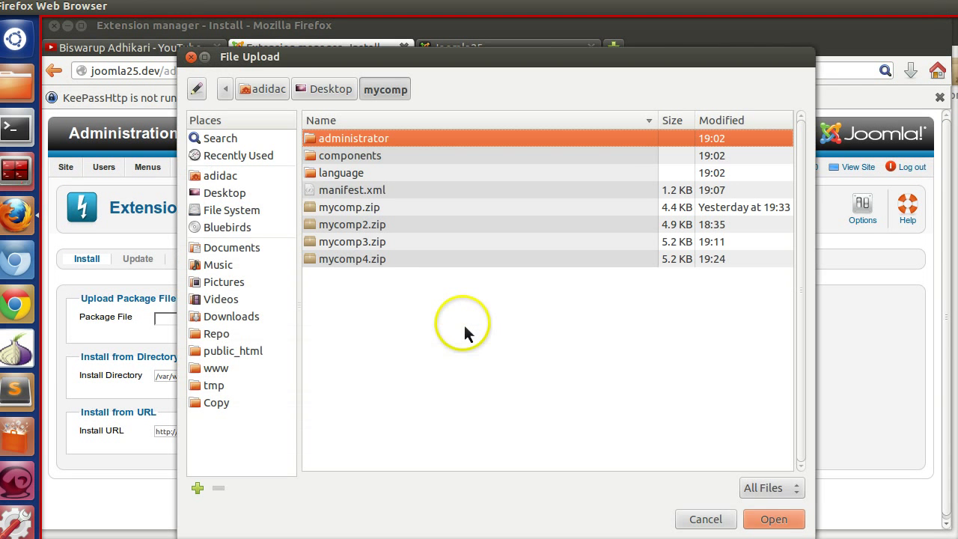
click(772, 517)
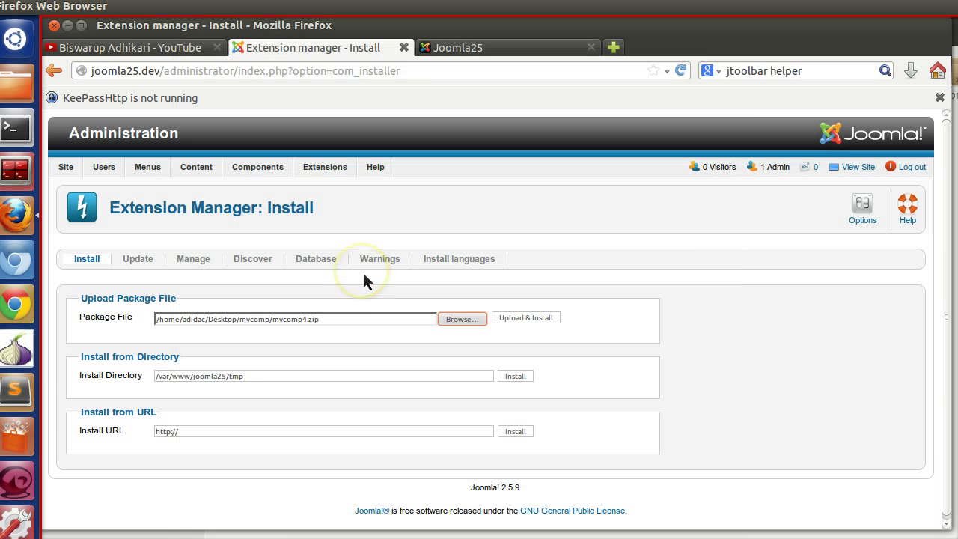
click(525, 317)
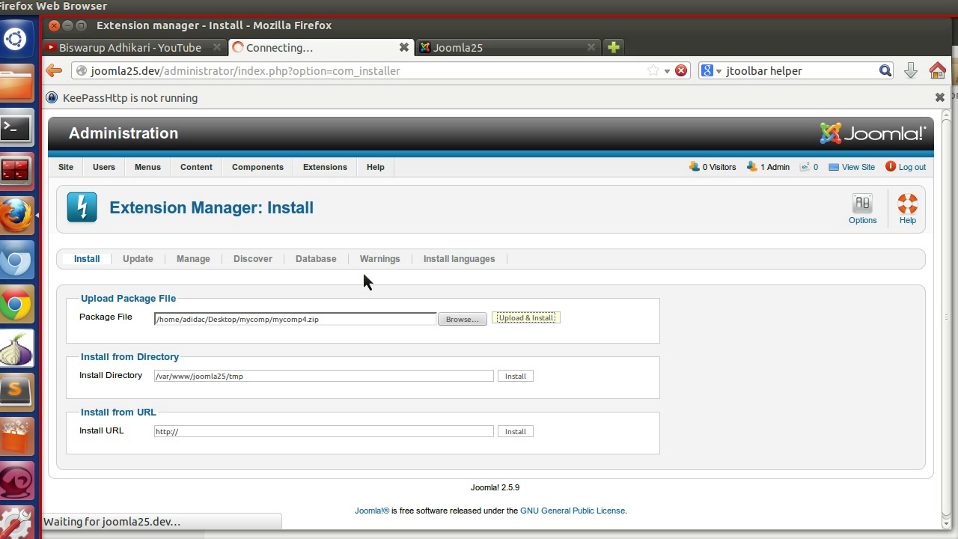
click(258, 167)
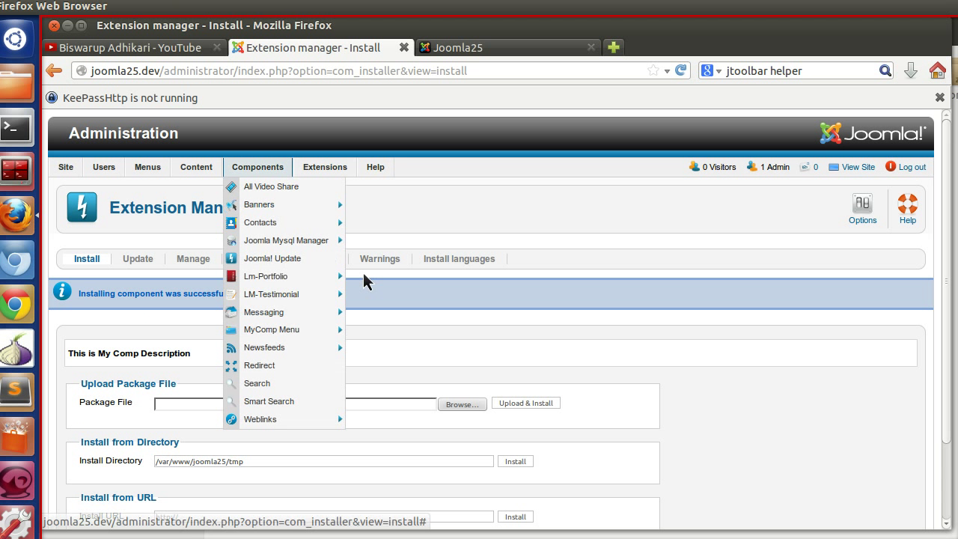
mouse_move(273, 330)
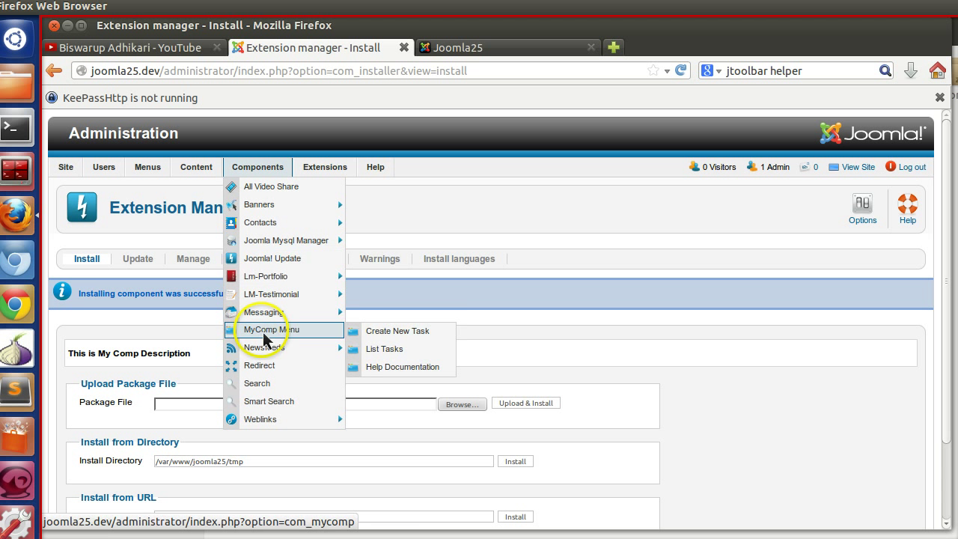
mouse_move(323, 338)
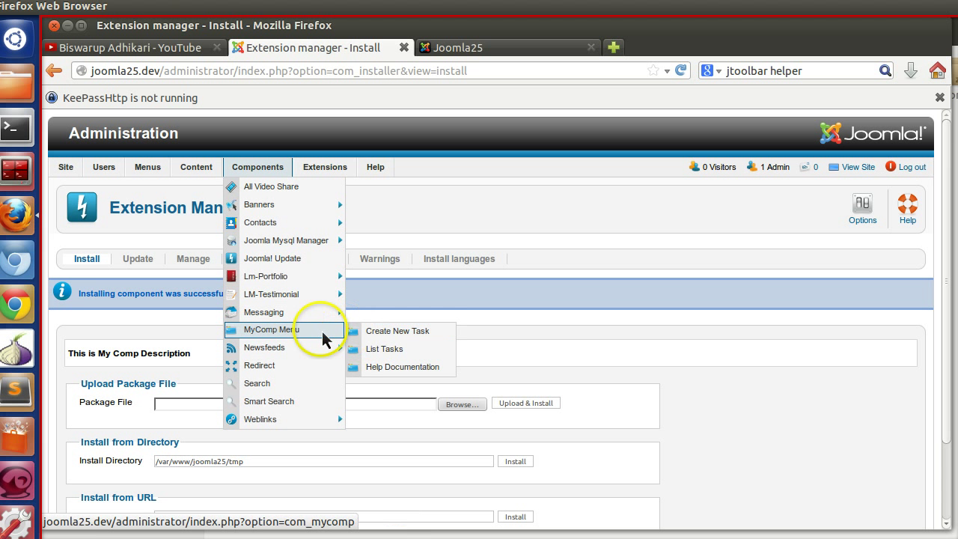
mouse_move(272, 338)
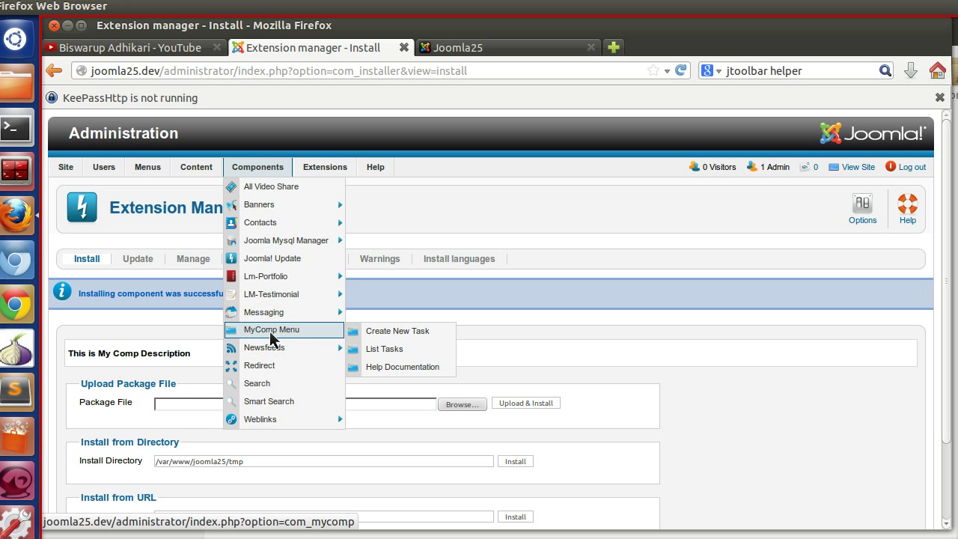
Open MyComp's backend page now titled My Component and reopen its component submenu
click(271, 329)
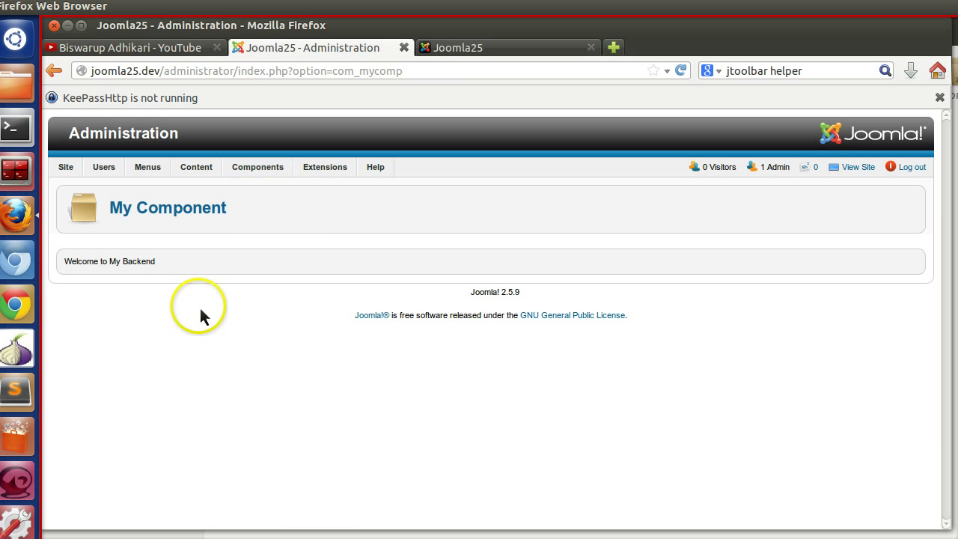
double_click(167, 206)
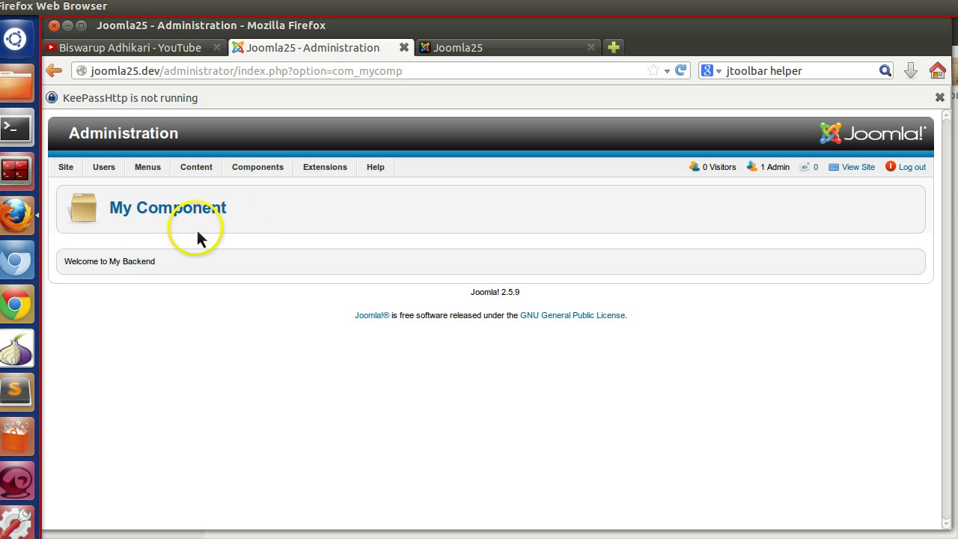
mouse_move(157, 243)
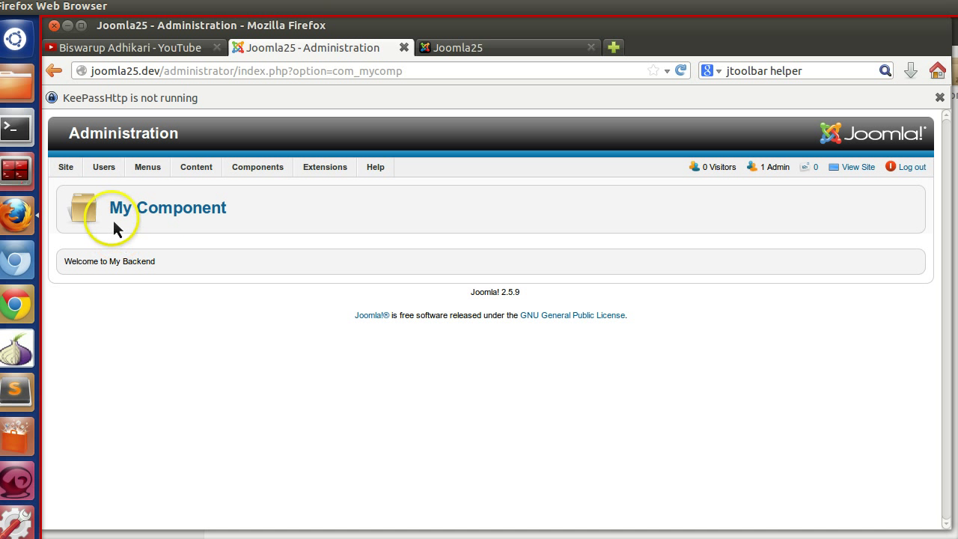
mouse_move(84, 203)
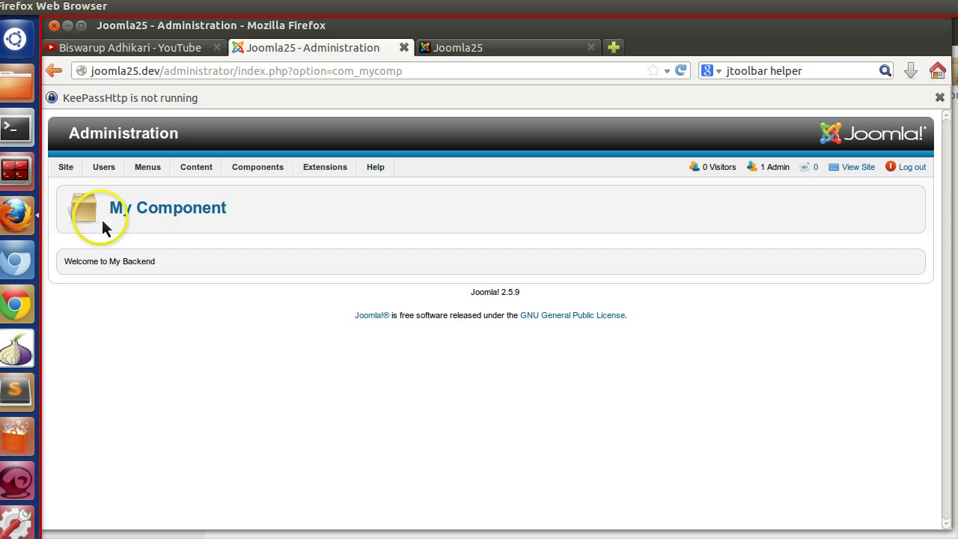
click(258, 168)
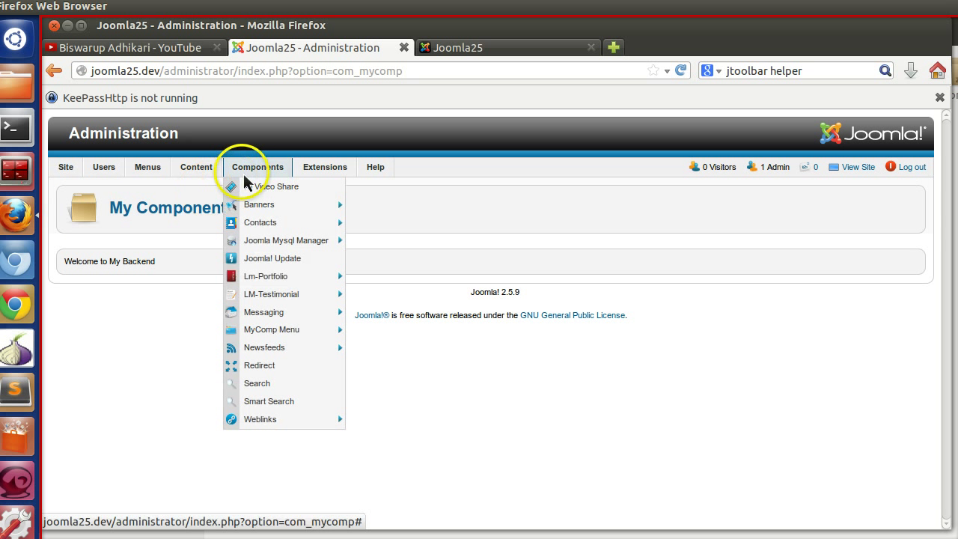
mouse_move(273, 329)
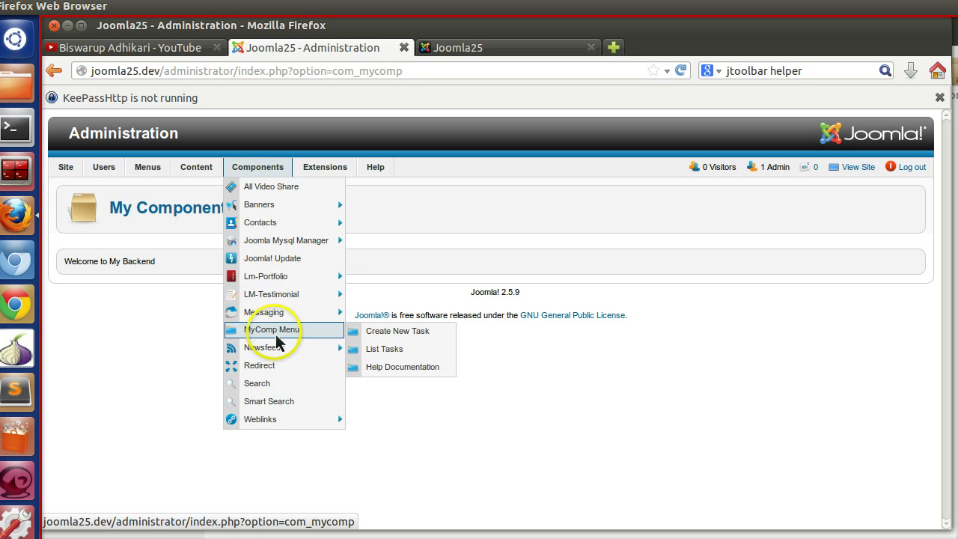
mouse_move(398, 331)
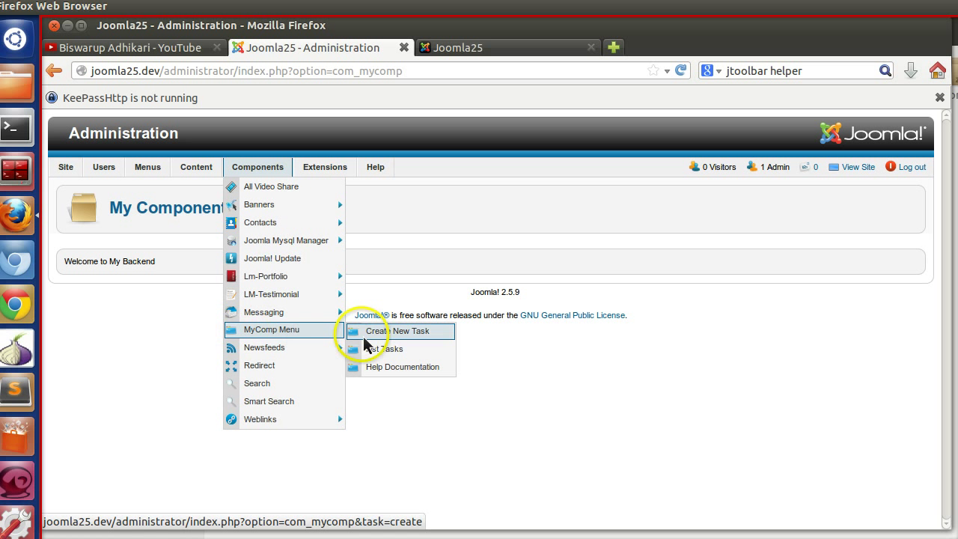
click(398, 330)
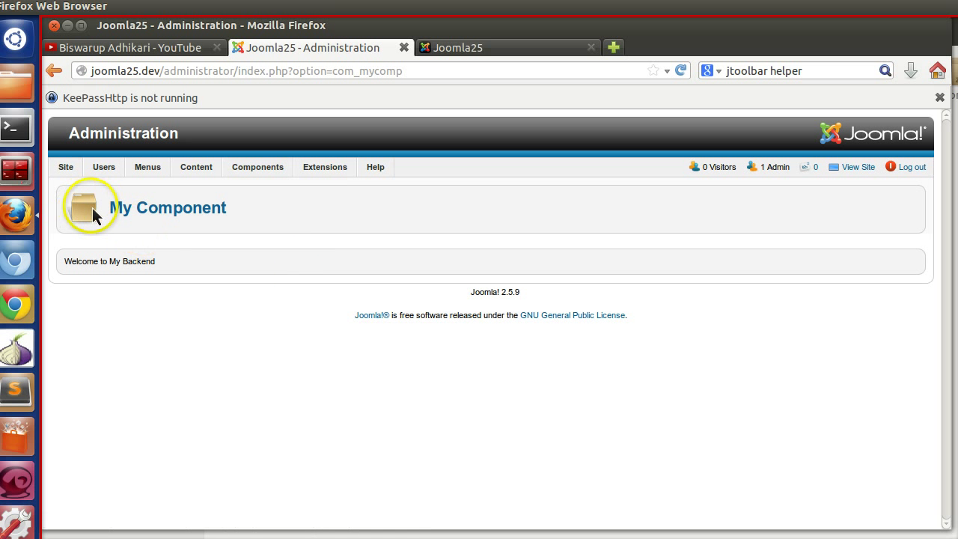
click(258, 167)
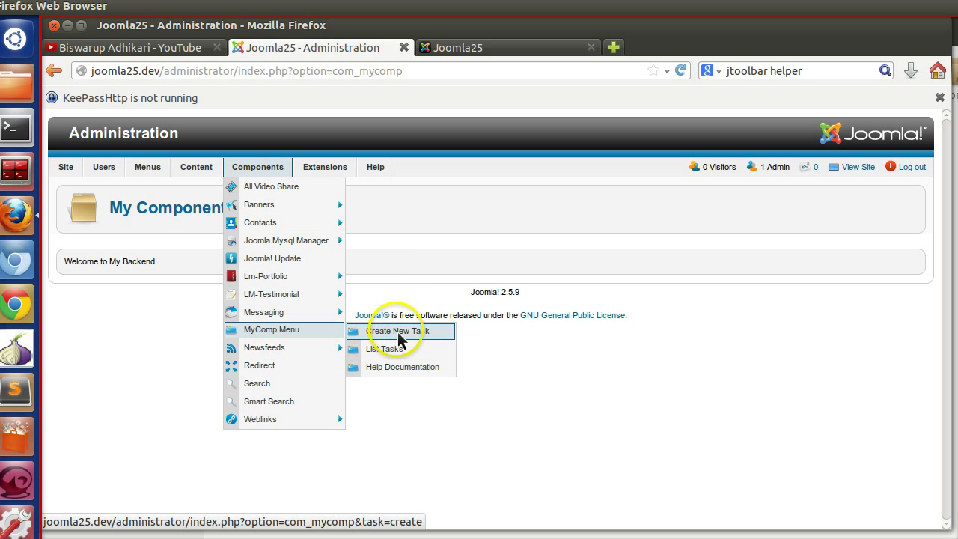
Verify the Create New Task, List All Tasks and Help Documentation pages show their titles
click(401, 331)
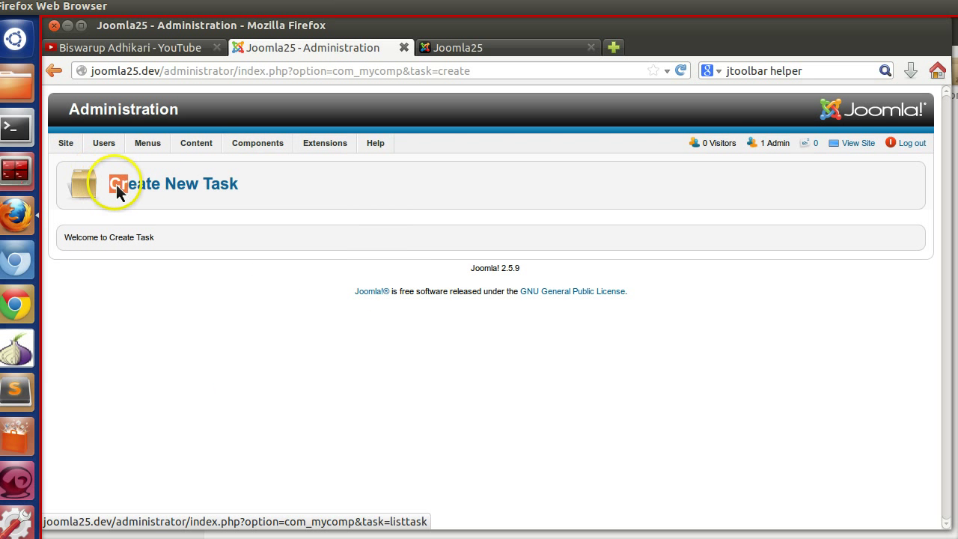
click(257, 143)
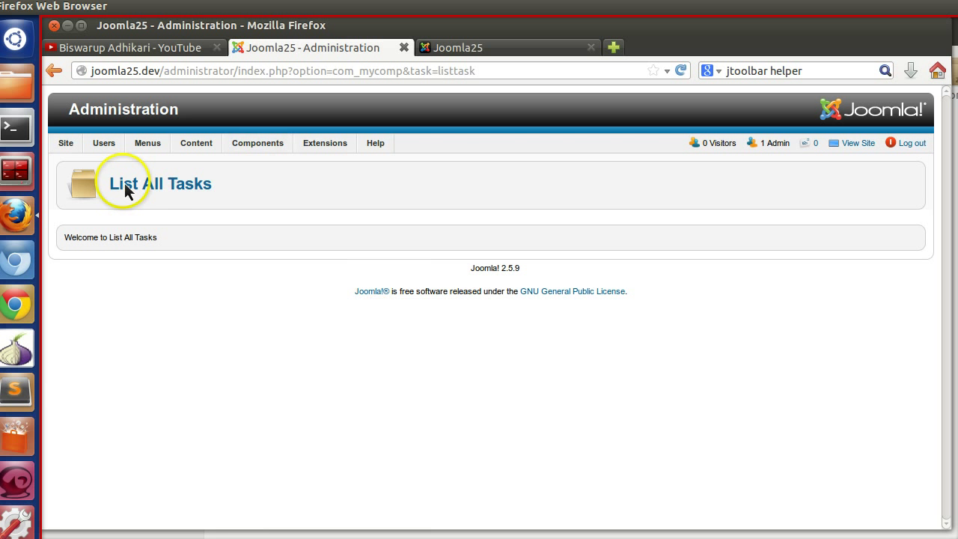
click(257, 144)
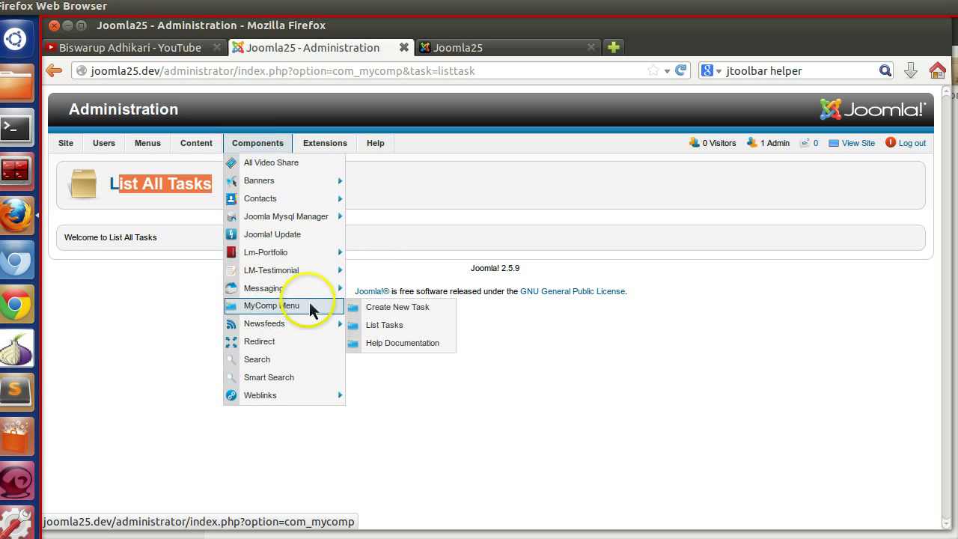
click(401, 343)
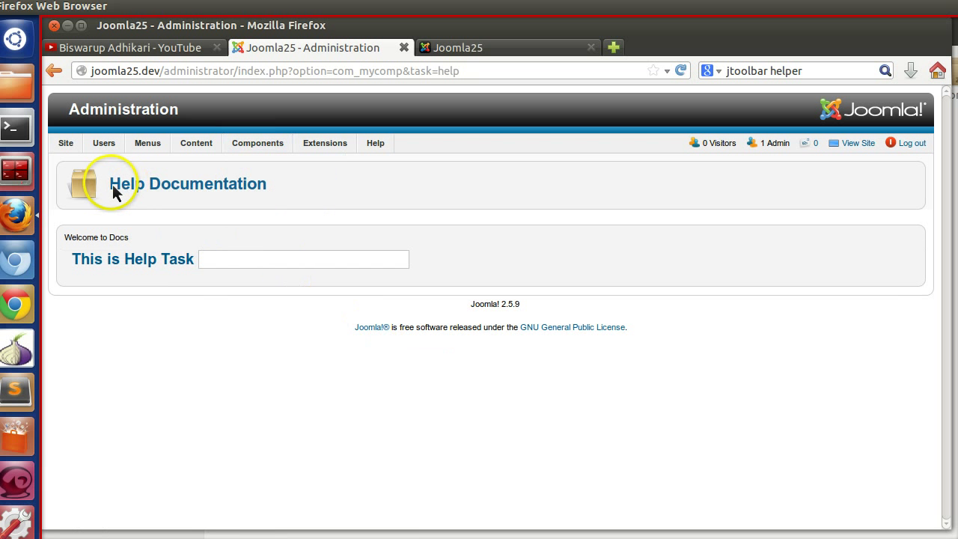
double_click(187, 182)
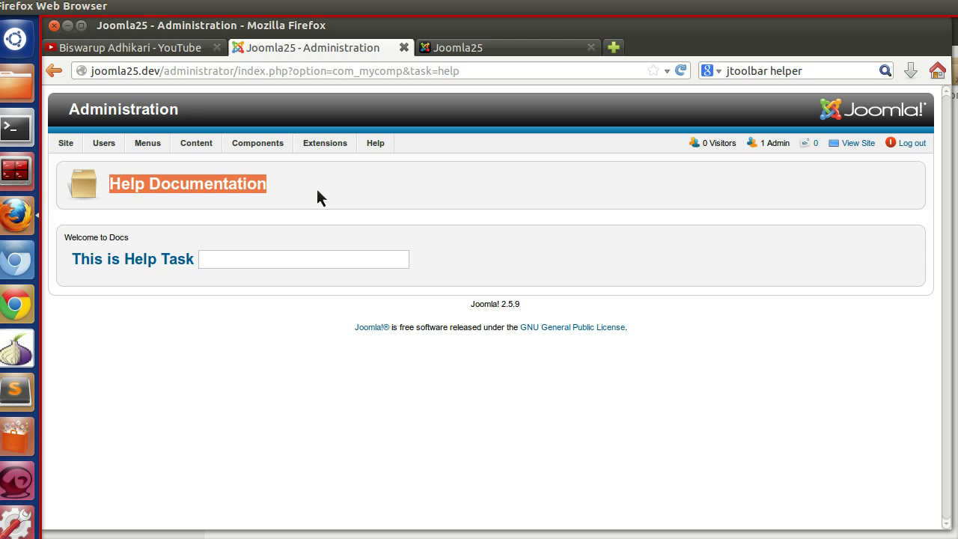
mouse_move(290, 200)
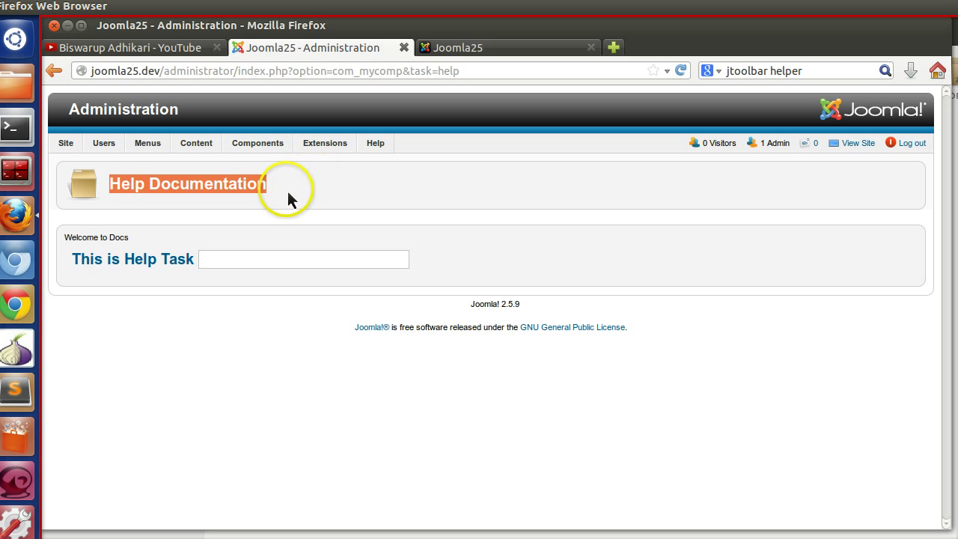
mouse_move(108, 196)
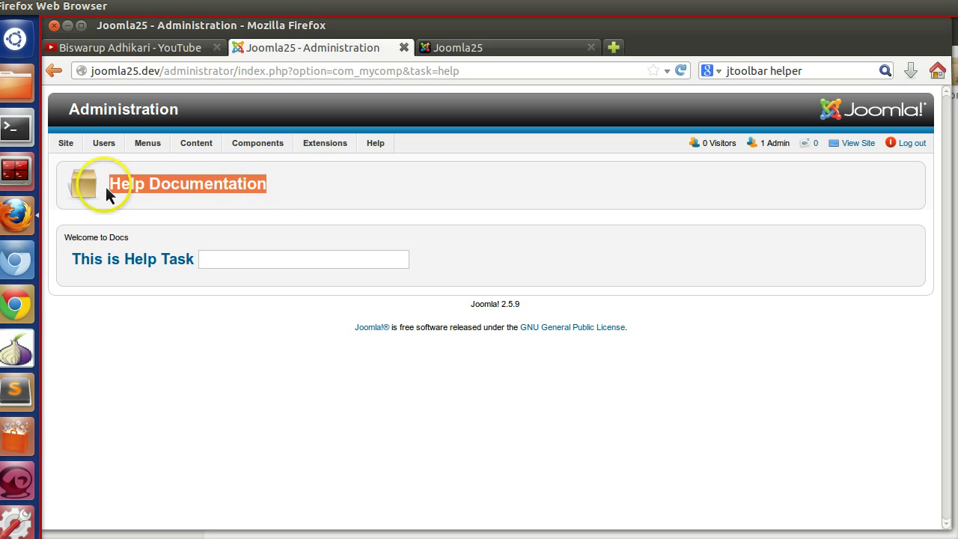
mouse_move(271, 215)
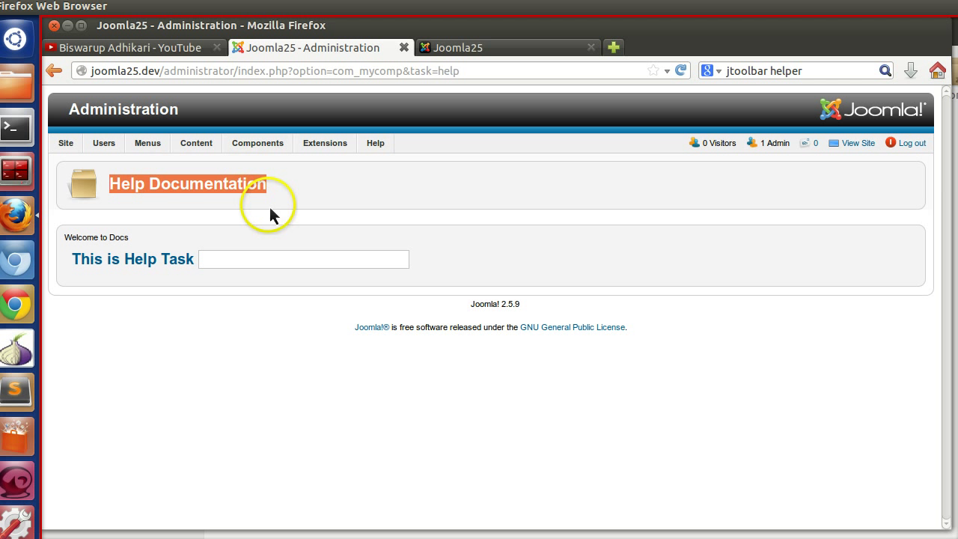
mouse_move(276, 219)
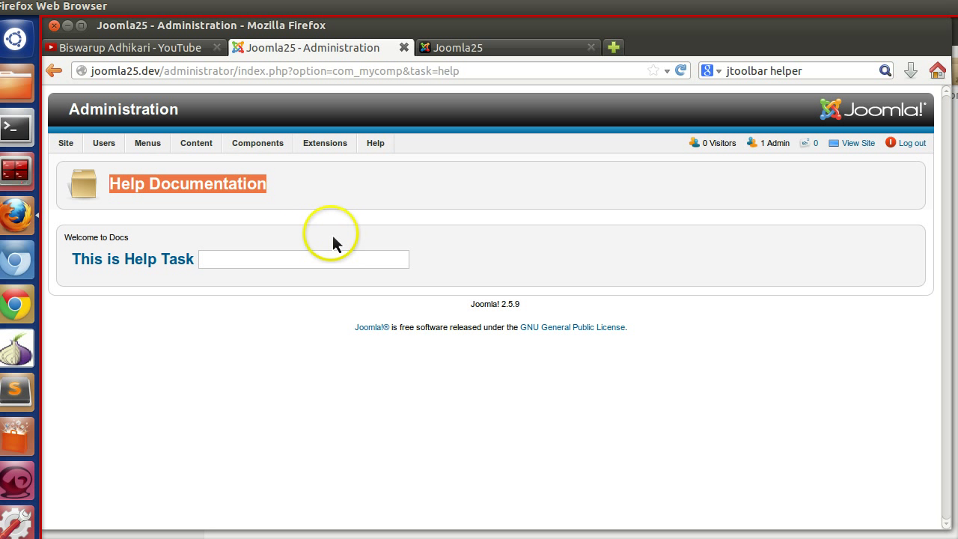
mouse_move(512, 239)
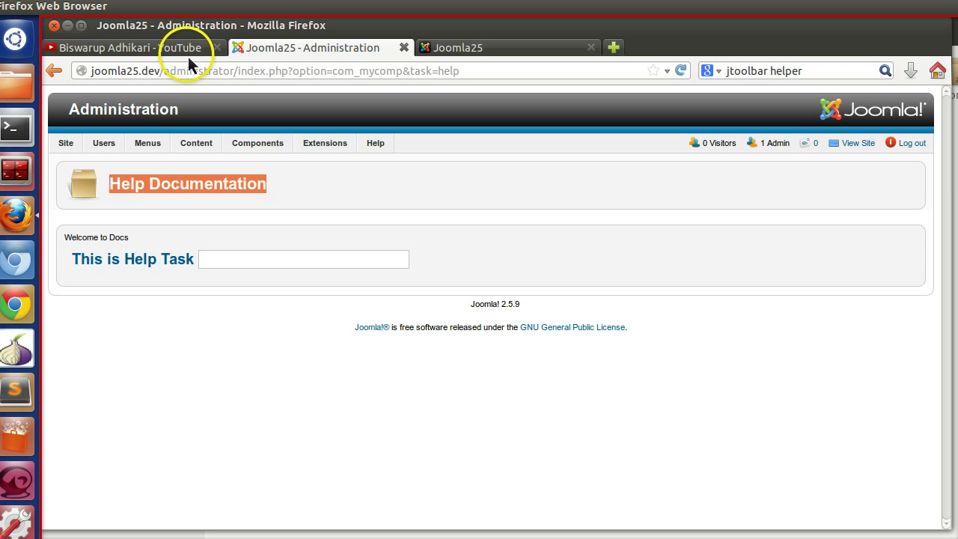
Switch back to the Biswarup Adhikari YouTube channel tab
click(132, 46)
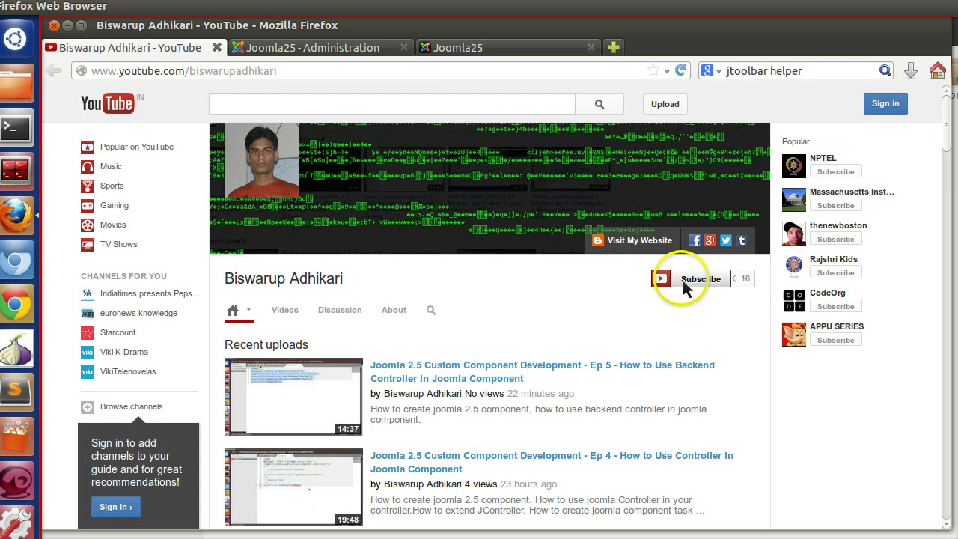
scroll(down, 3)
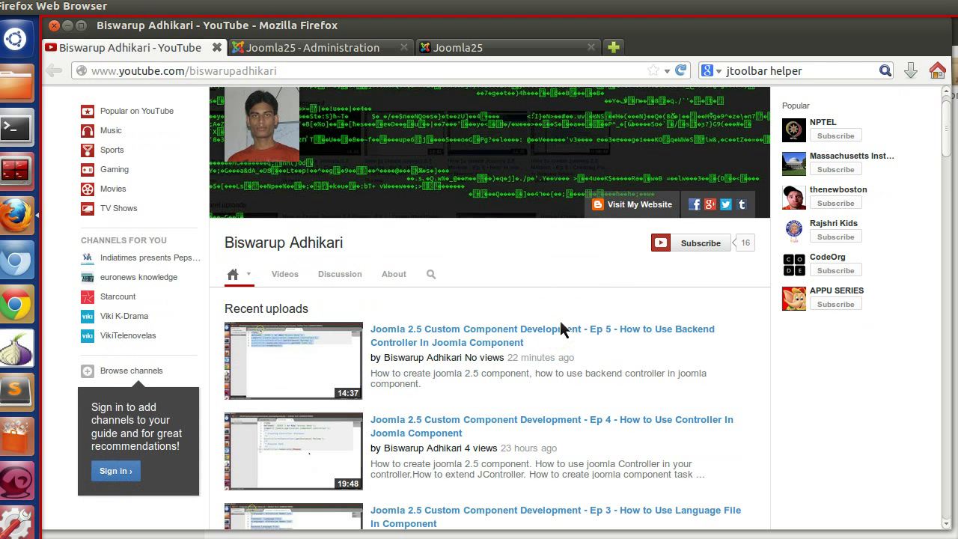